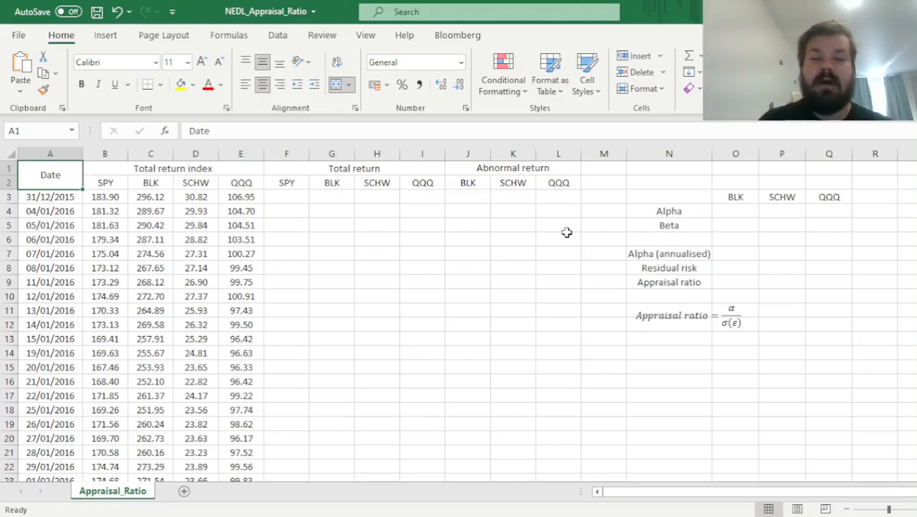
mouse_move(835, 300)
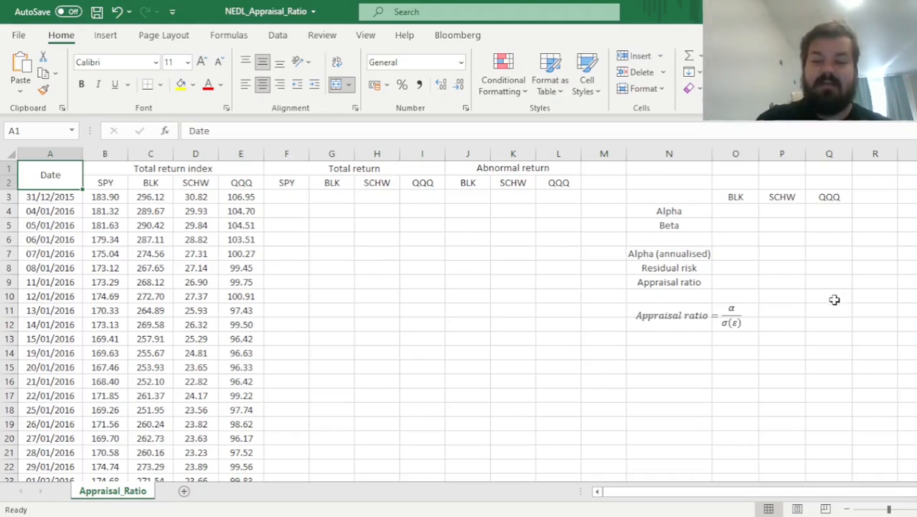
Review the appraisal ratio equation and the BLK, SCHW and QQQ total return headings.
left_click(675, 315)
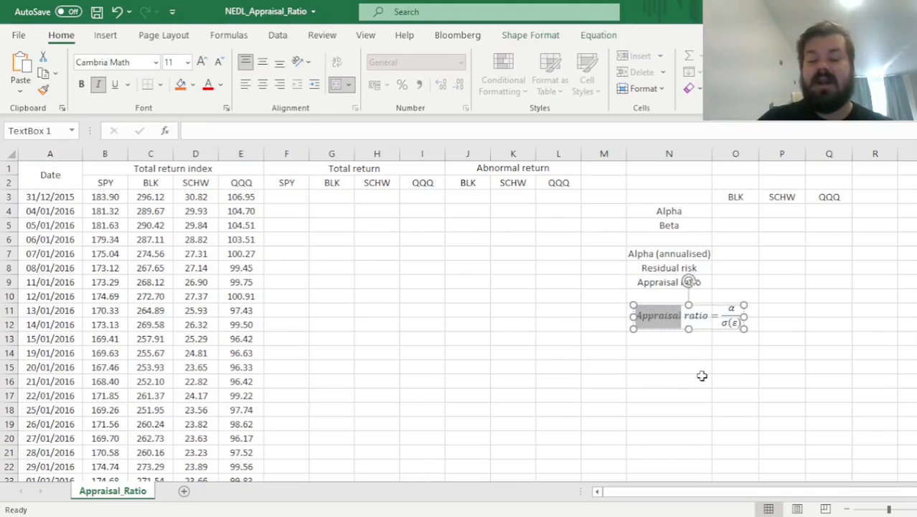
mouse_move(692, 373)
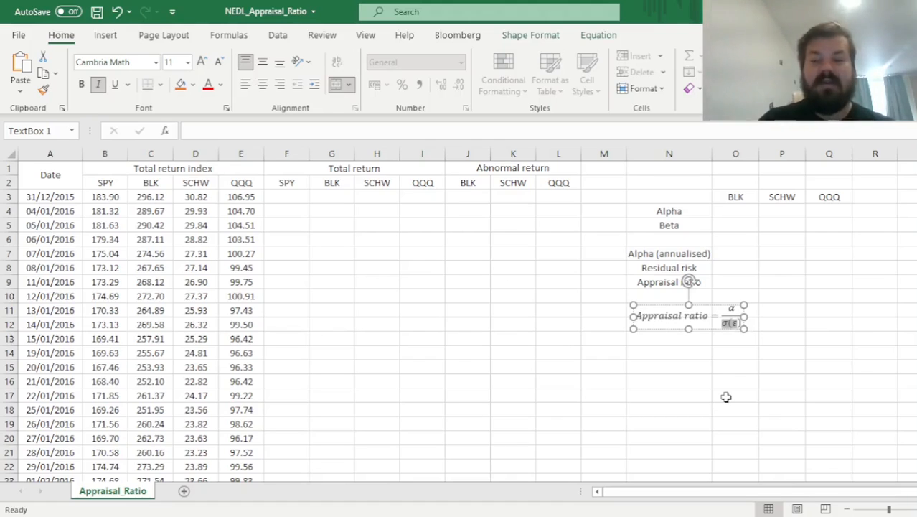
mouse_move(559, 302)
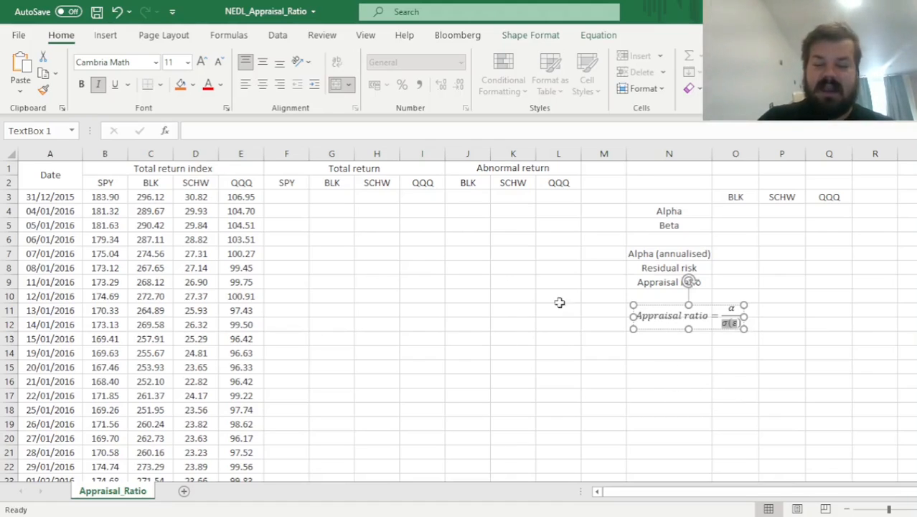
left_click(331, 182)
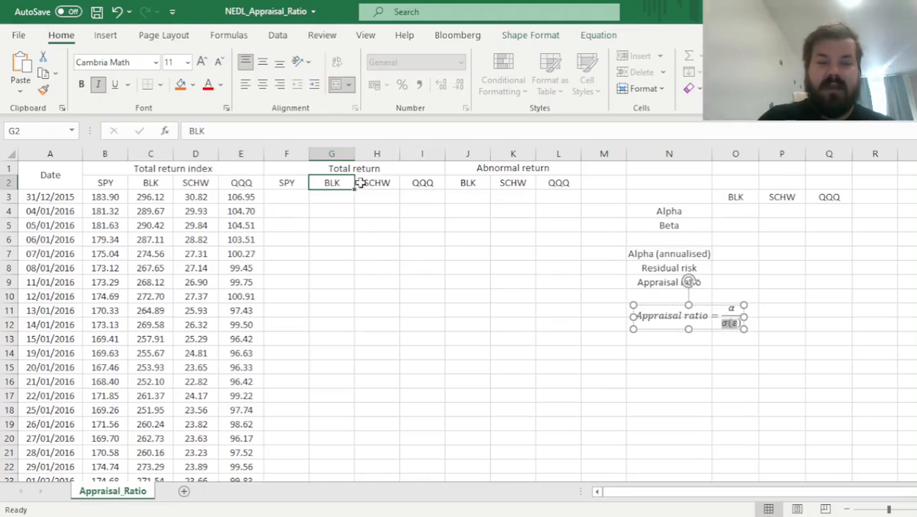
left_click_drag(332, 182, 422, 183)
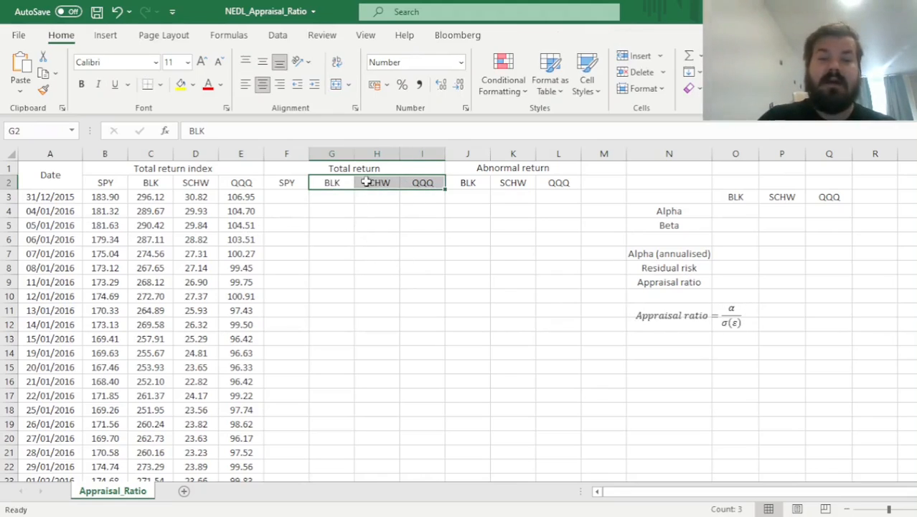
left_click(422, 182)
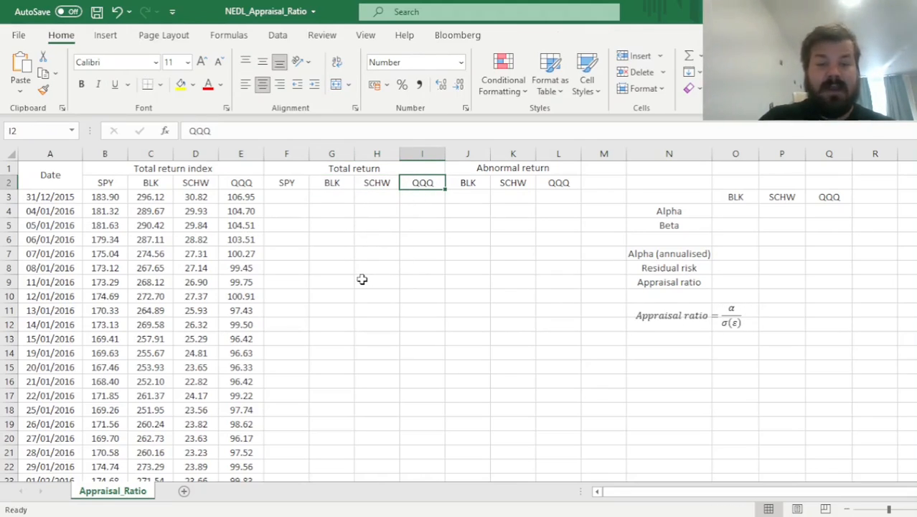
mouse_move(332, 262)
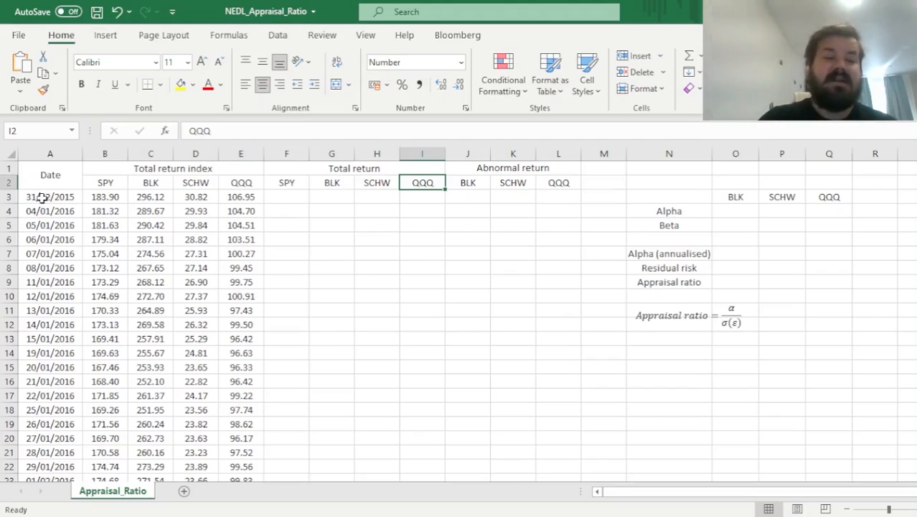
left_click(49, 195)
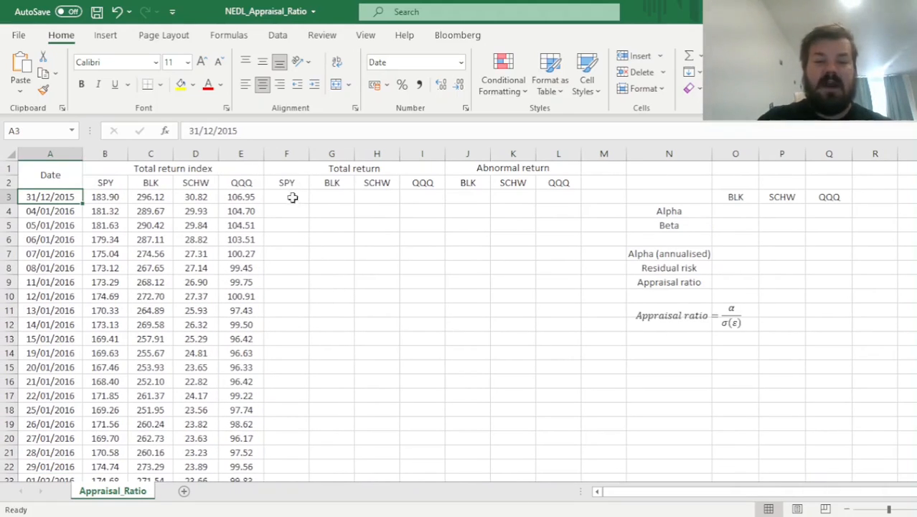
Enter =B4/B3-1 as SPY's first daily return and copy it across all tickers and dates.
left_click(287, 210)
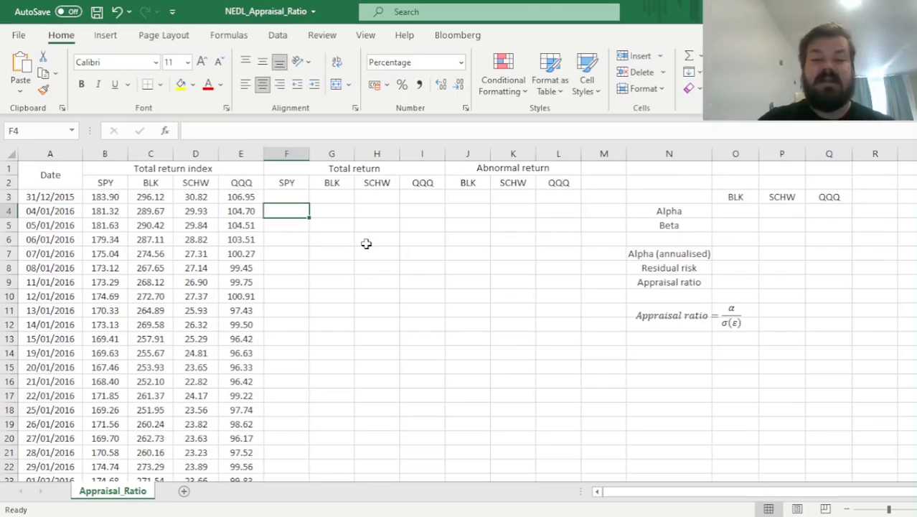
type("=")
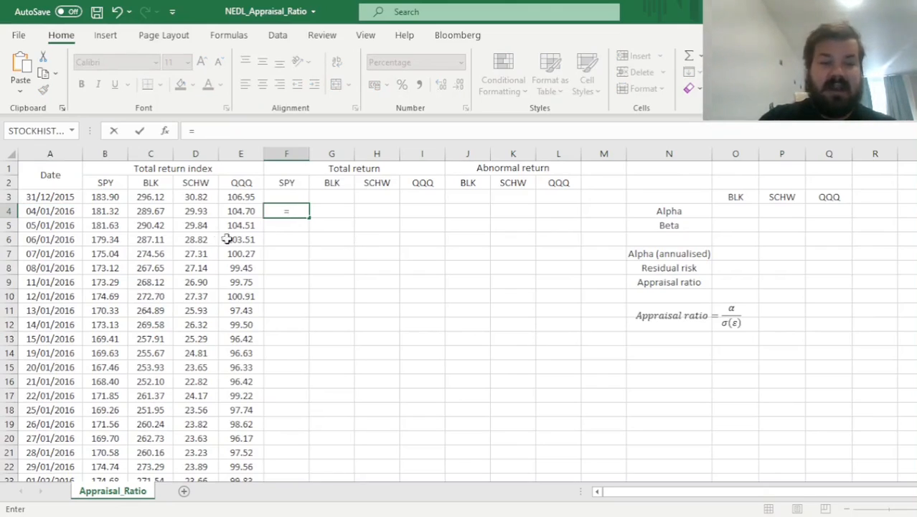
left_click(104, 210)
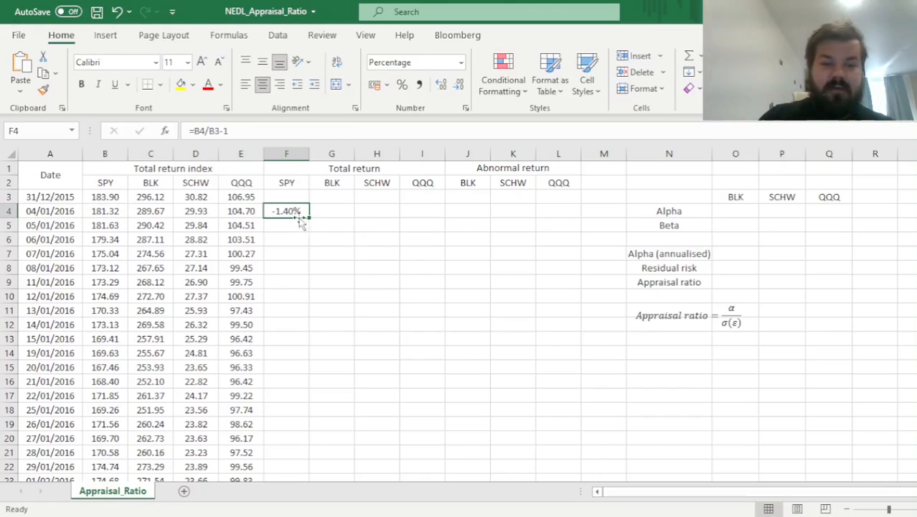
left_click_drag(301, 209, 422, 210)
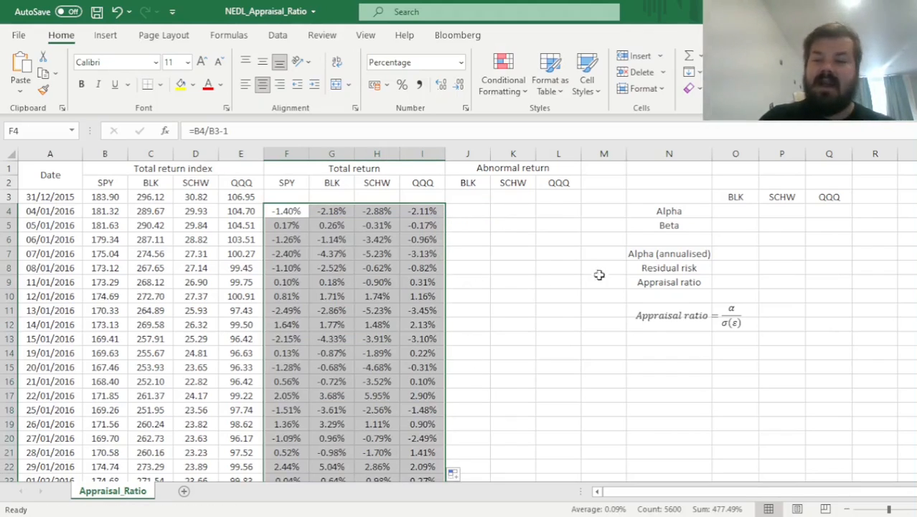
mouse_move(811, 253)
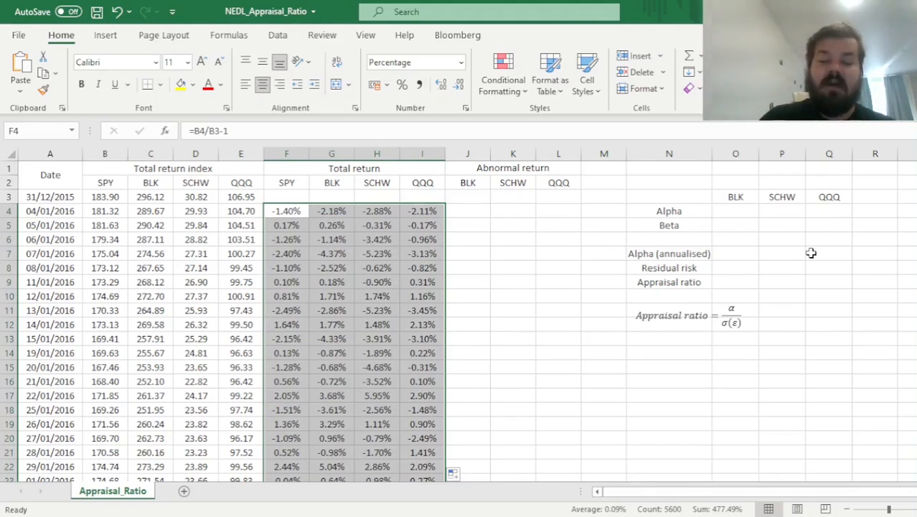
mouse_move(767, 233)
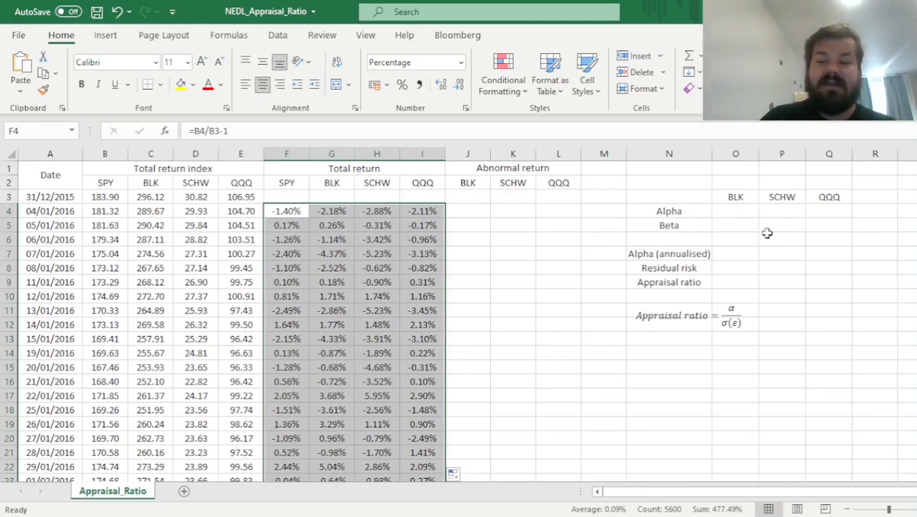
Enter =INTERCEPT(G4:G1403,$F4:$F1403) in O4, giving BLK's alpha of 0.01%.
left_click(735, 210)
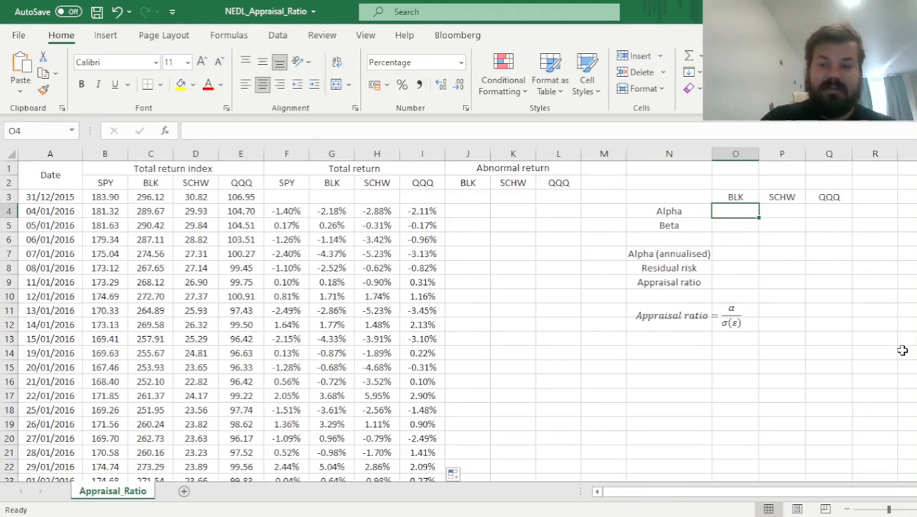
type("=")
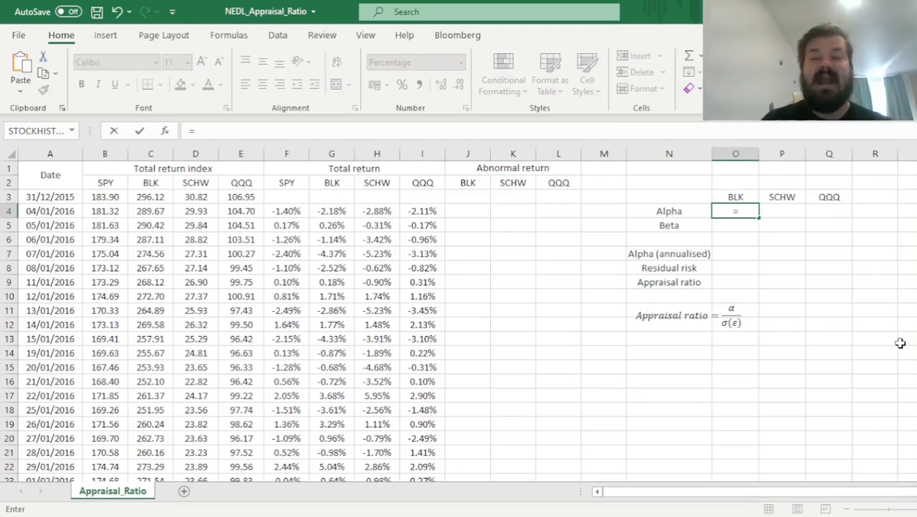
type("INT")
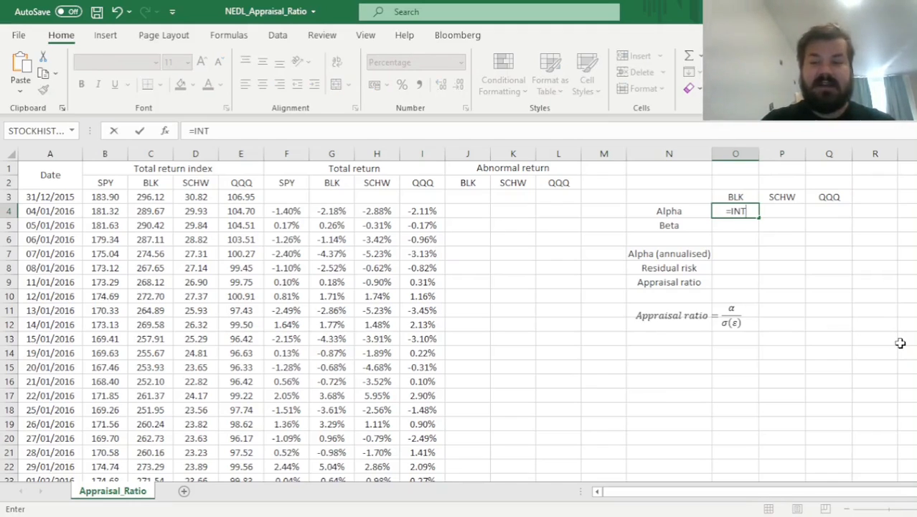
type("ERCEPT(")
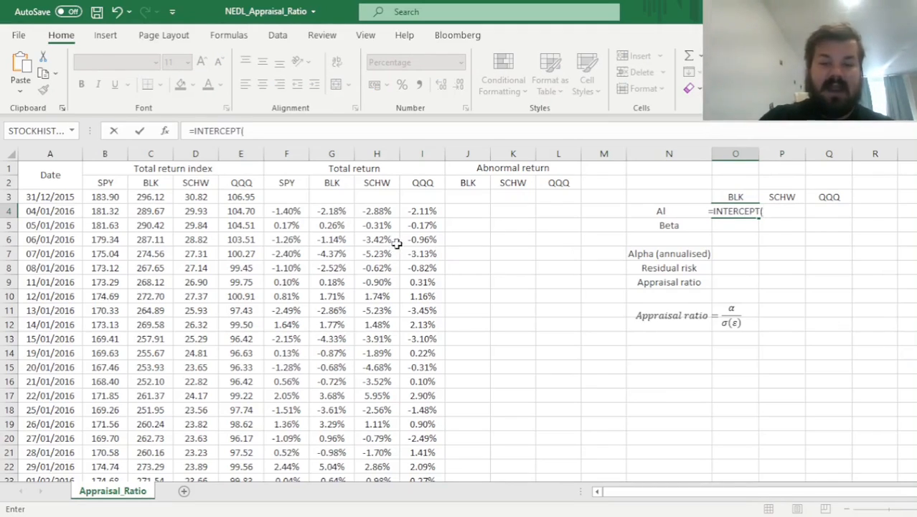
left_click(332, 209)
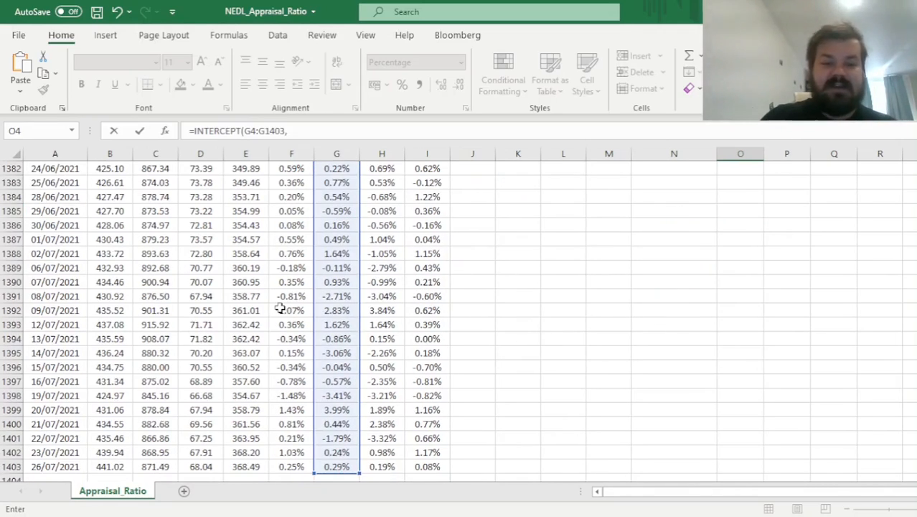
left_click(287, 168)
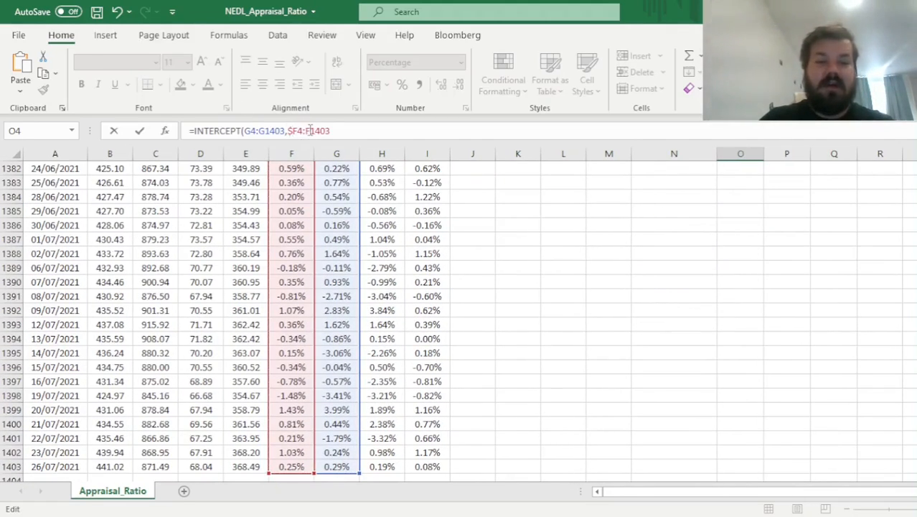
type("$")
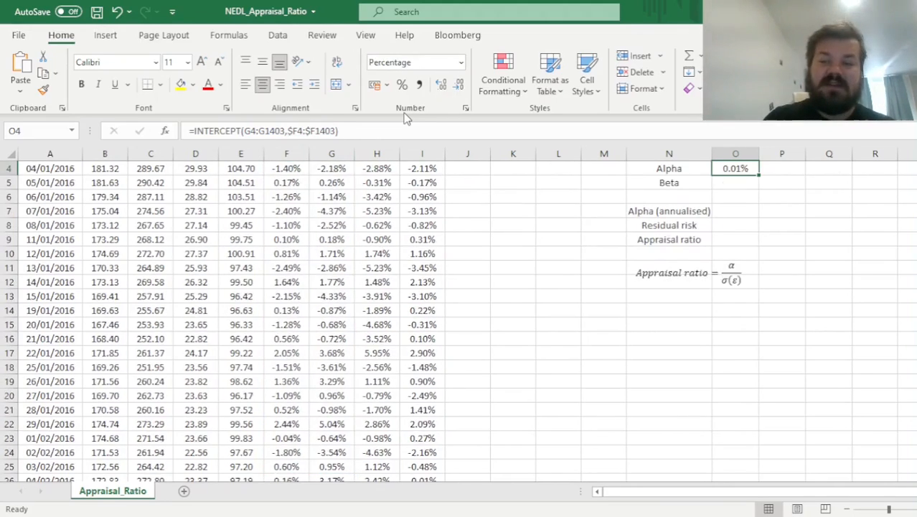
scroll("up", 3)
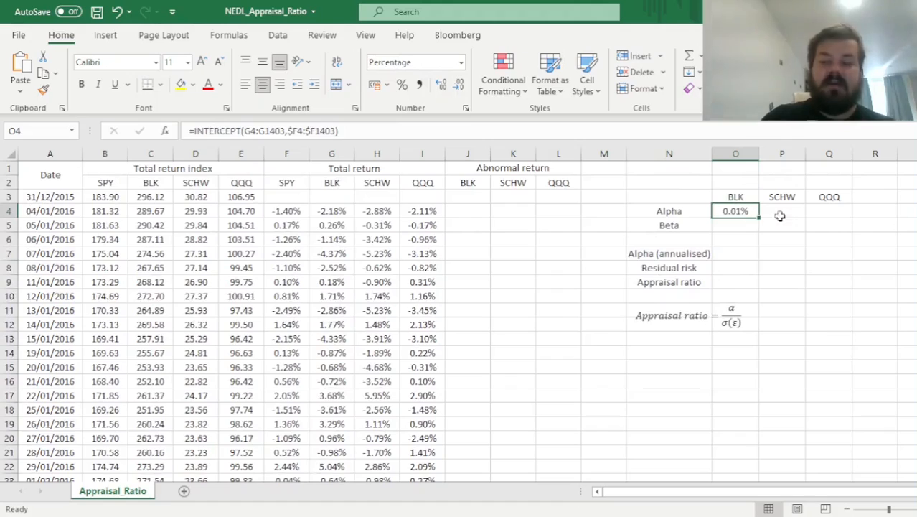
mouse_move(793, 250)
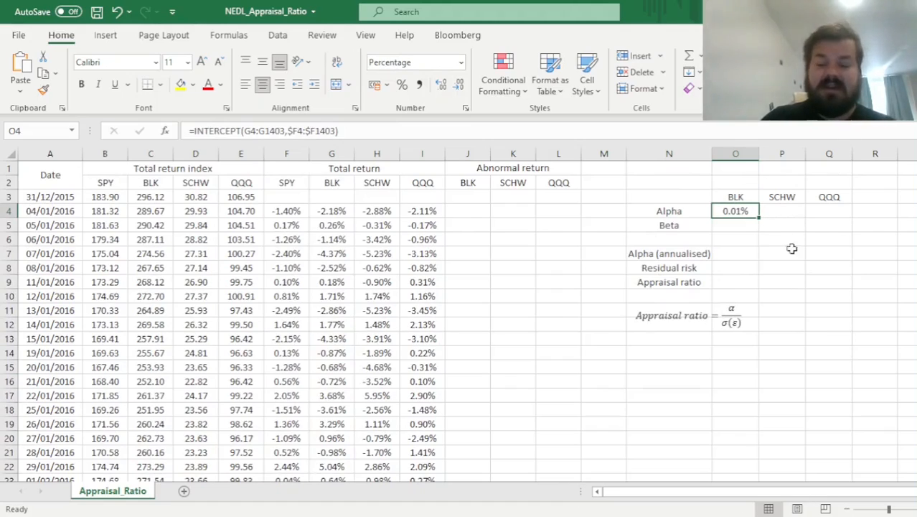
mouse_move(794, 204)
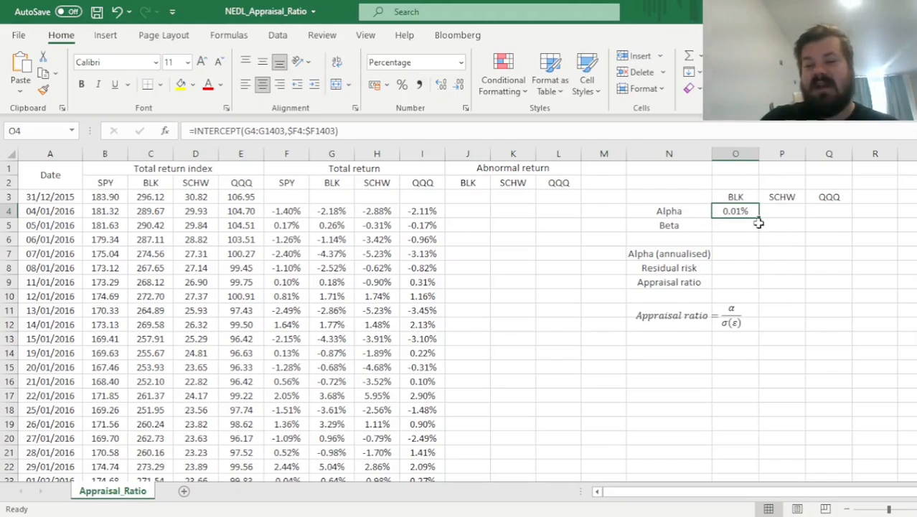
mouse_move(702, 342)
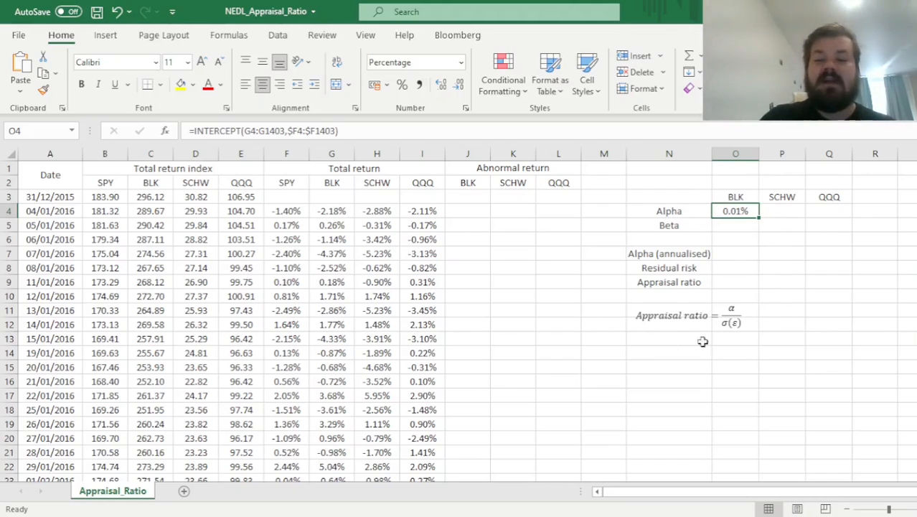
left_click_drag(735, 210, 830, 210)
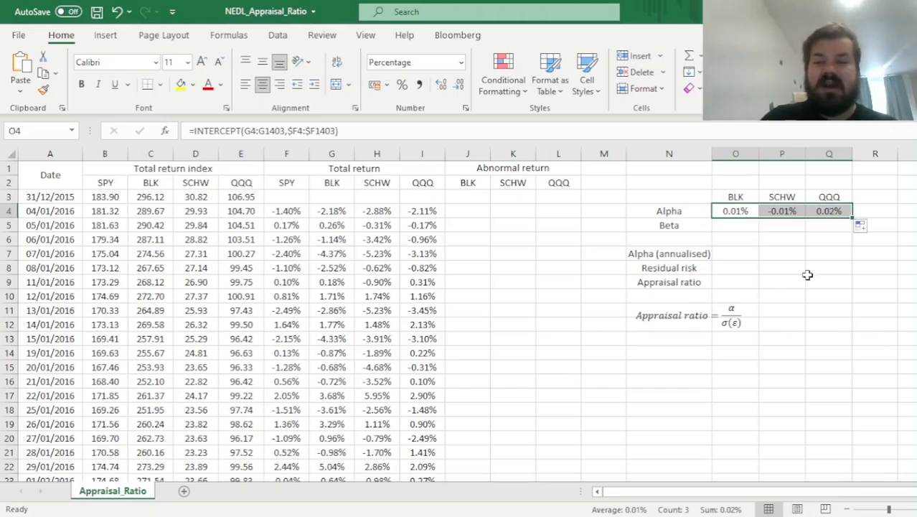
mouse_move(789, 235)
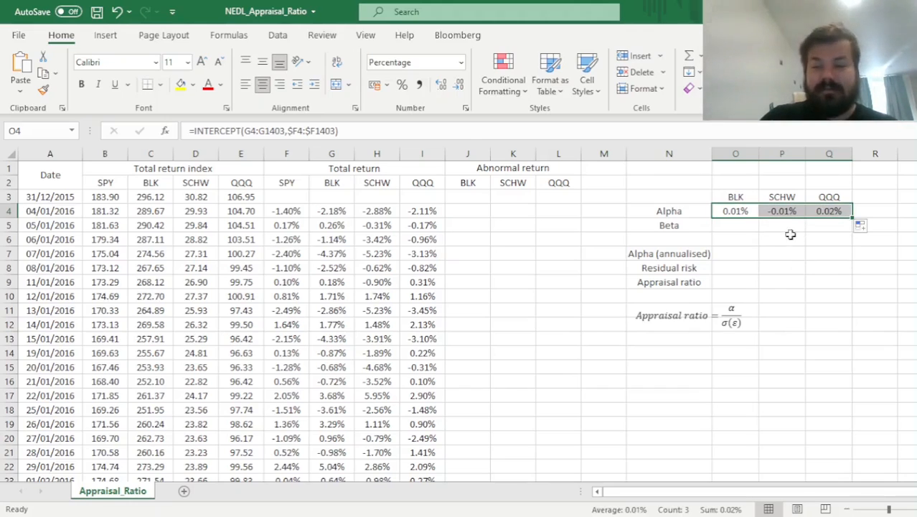
left_click(781, 210)
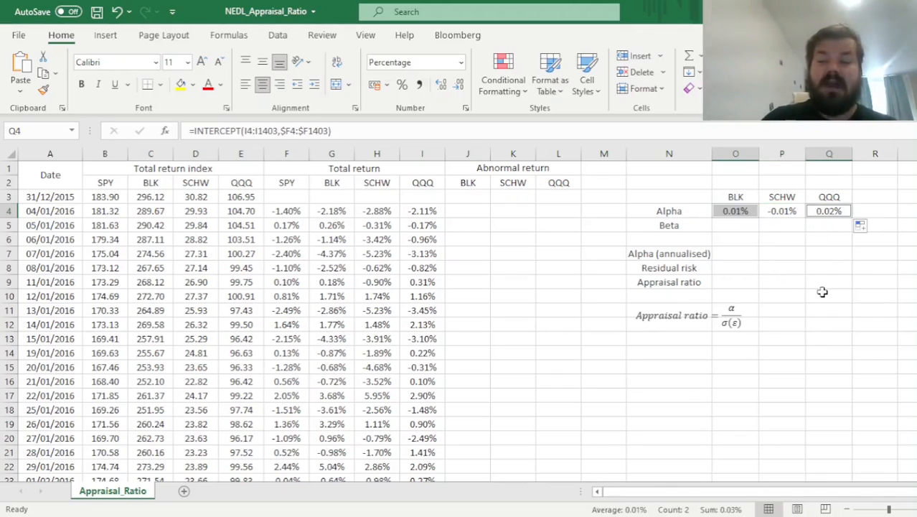
mouse_move(774, 284)
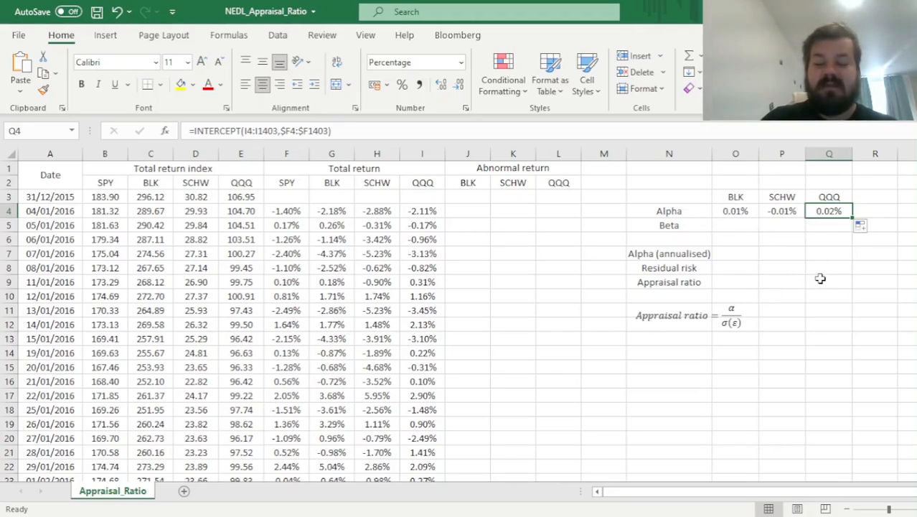
mouse_move(757, 290)
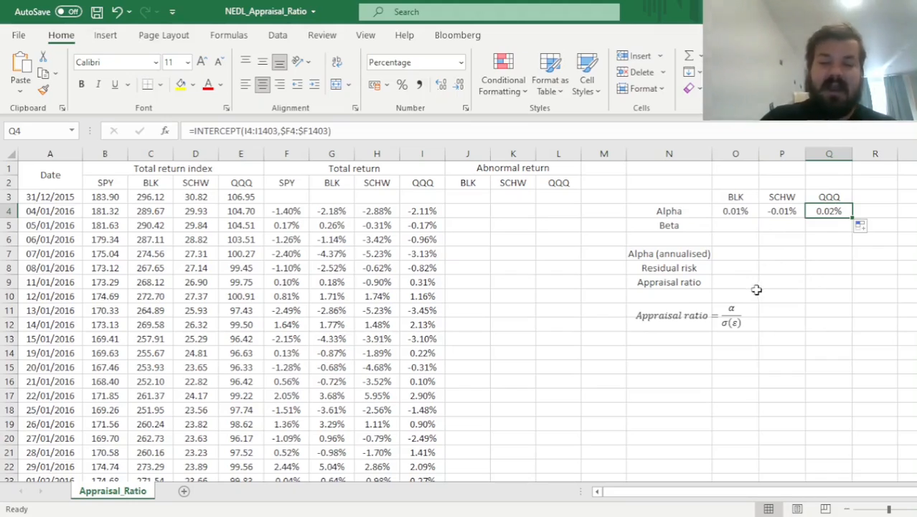
mouse_move(790, 216)
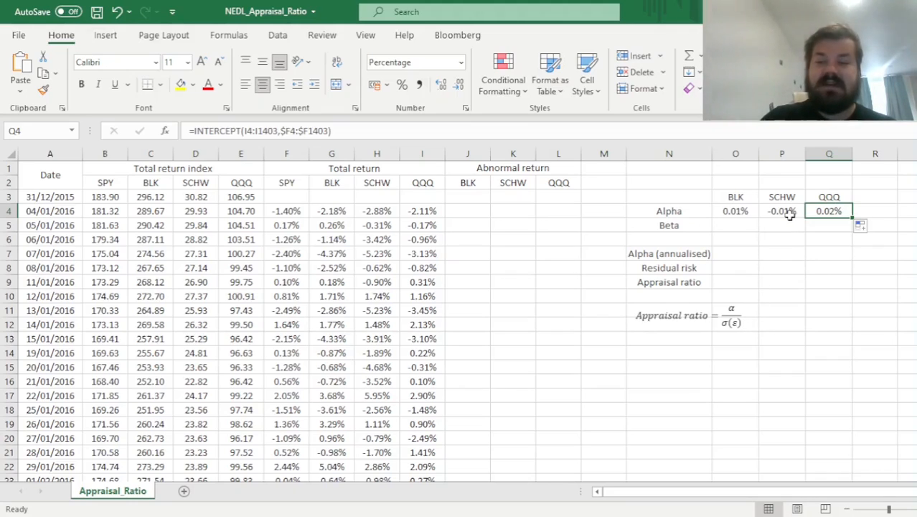
mouse_move(773, 287)
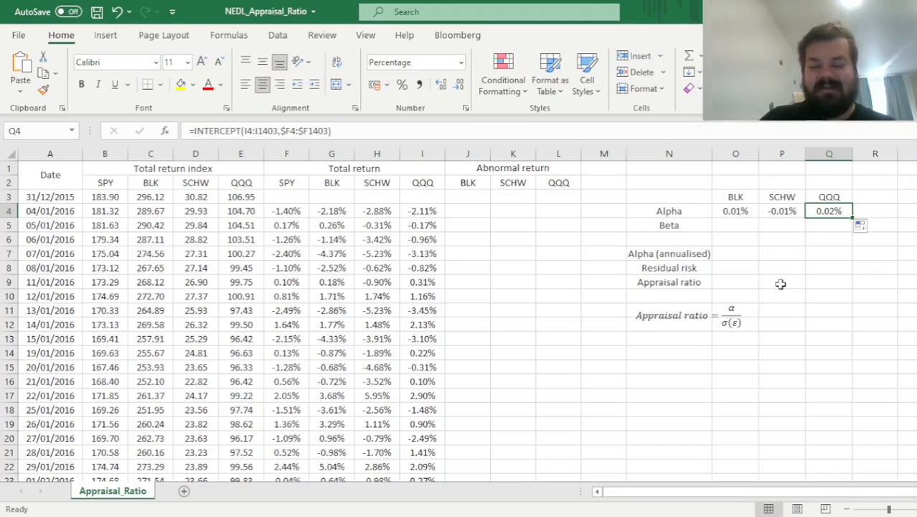
mouse_move(792, 319)
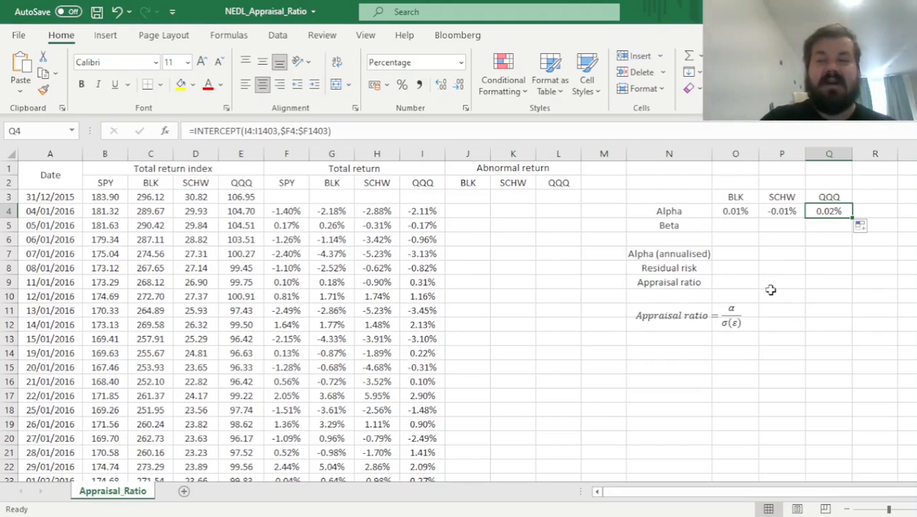
mouse_move(747, 244)
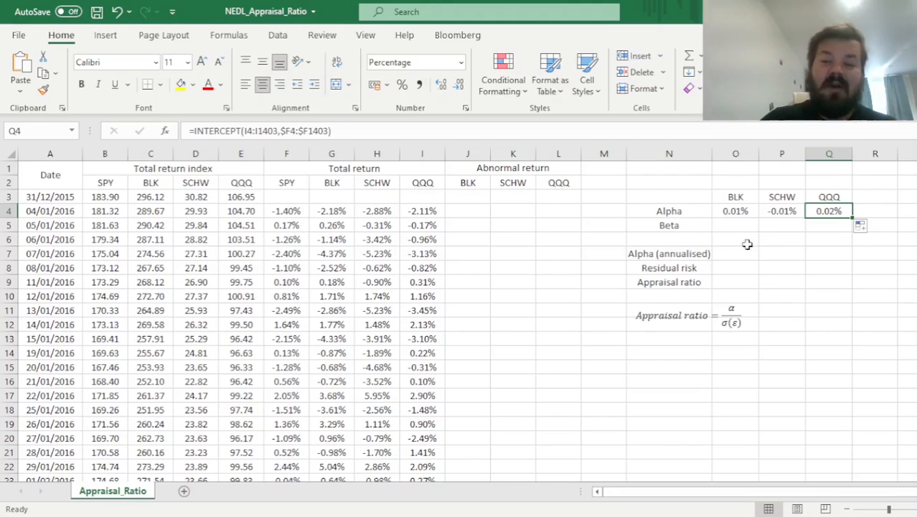
left_click(735, 224)
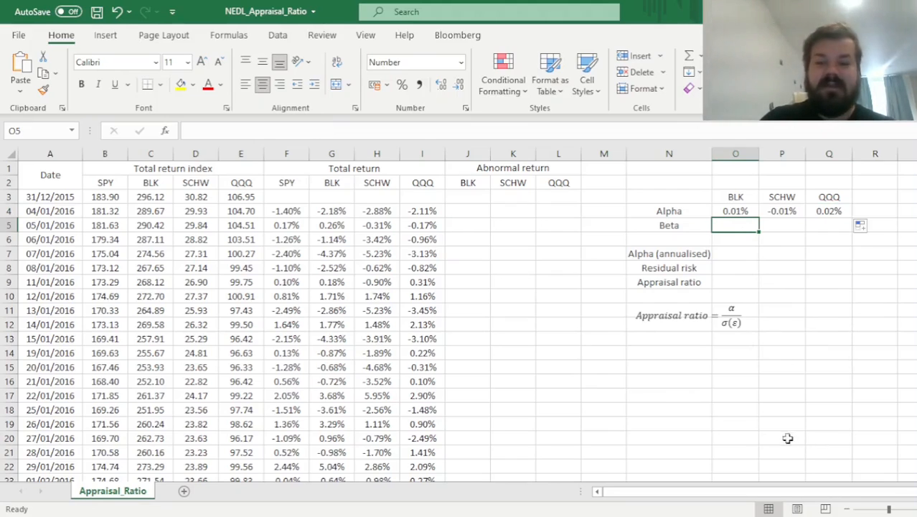
mouse_move(775, 417)
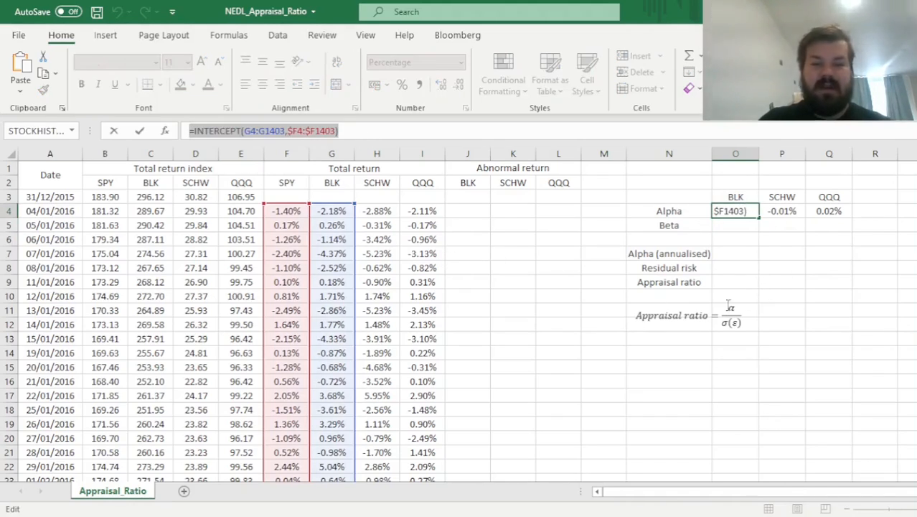
Enter =SLOPE(G4:G1403,$F4:$F1403) for BLK's beta and fill it across to SCHW and QQQ.
key("Return")
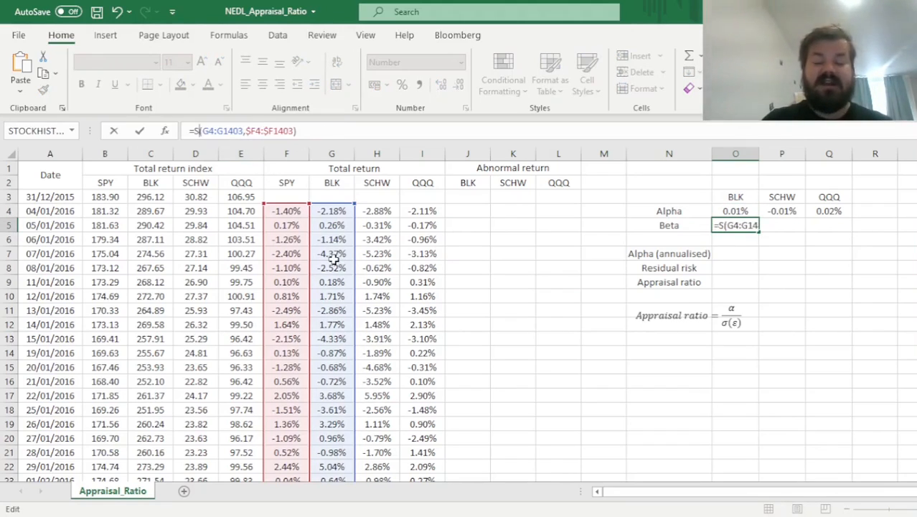
key("Return")
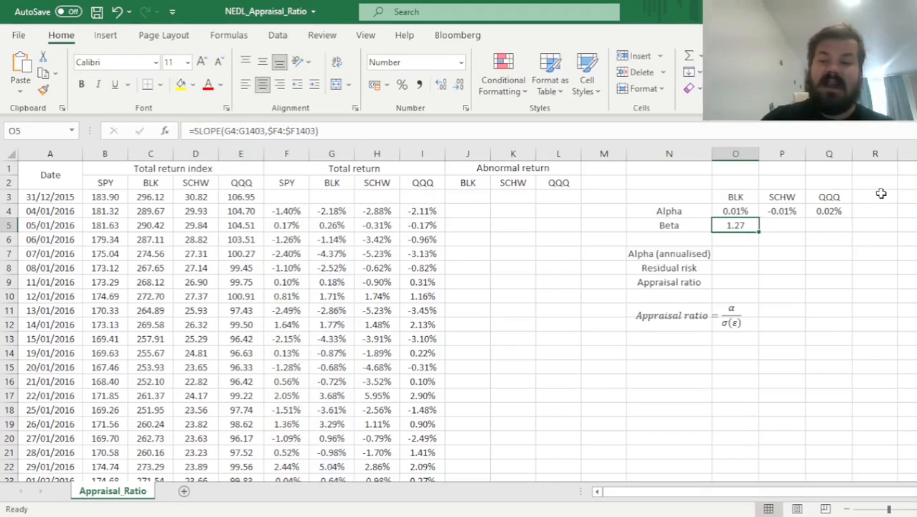
left_click_drag(735, 224, 830, 224)
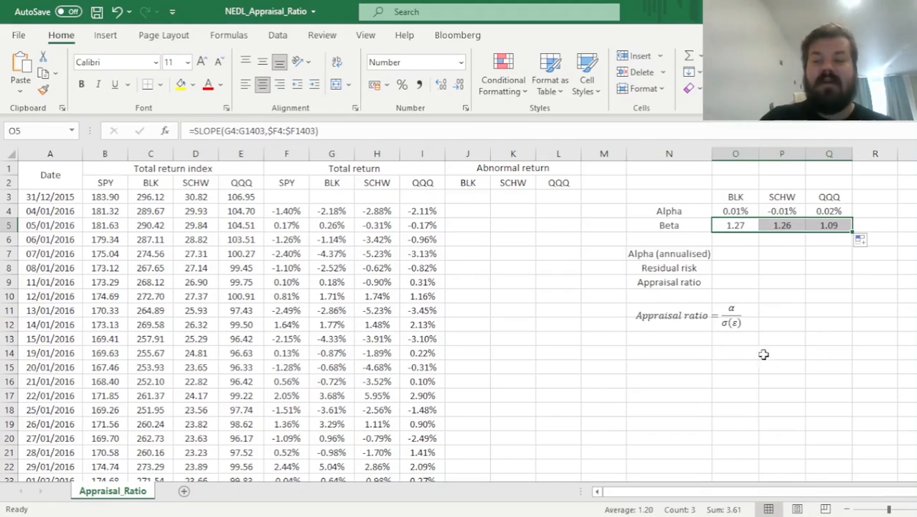
mouse_move(779, 287)
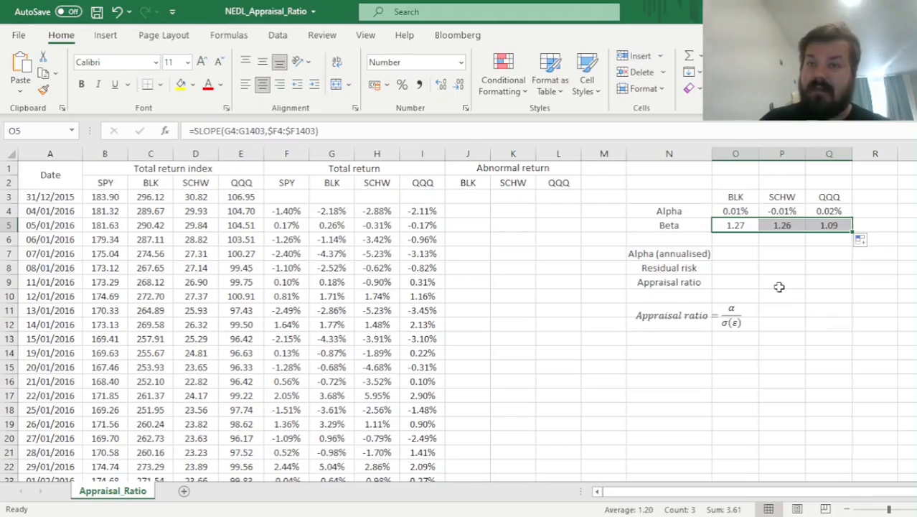
mouse_move(797, 229)
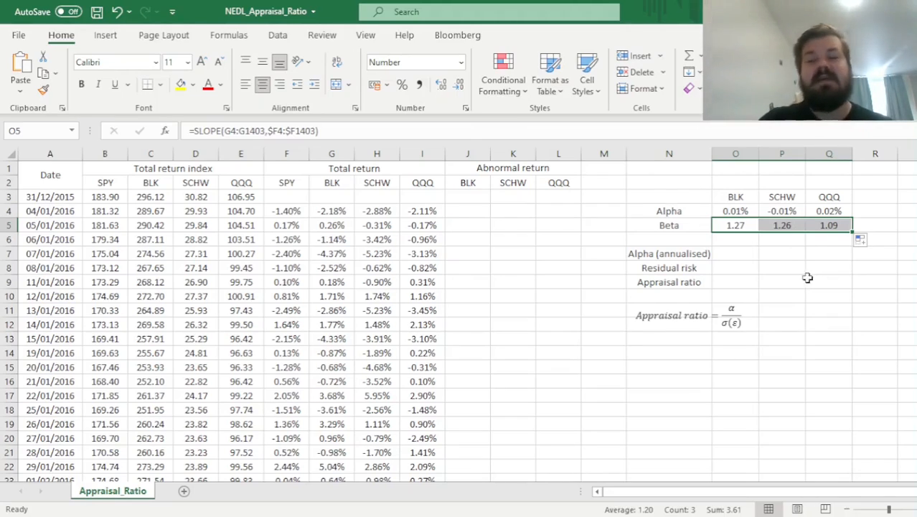
mouse_move(789, 290)
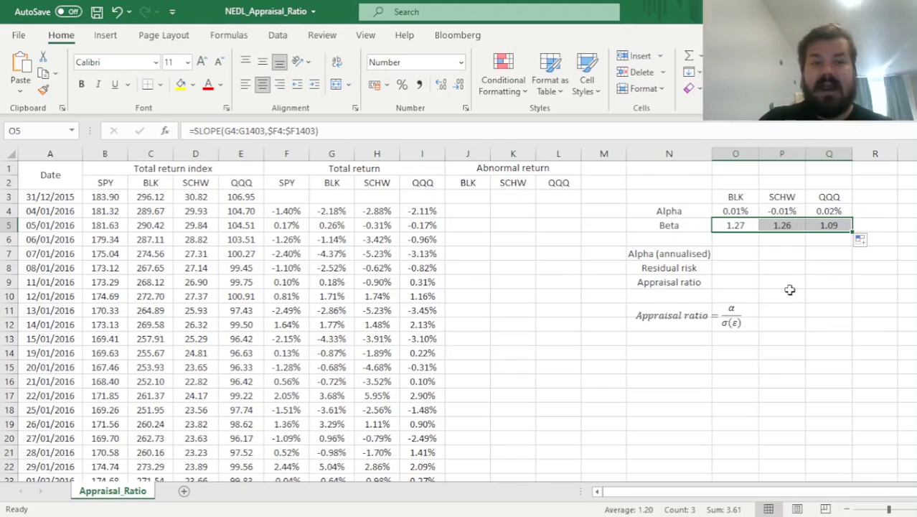
mouse_move(741, 279)
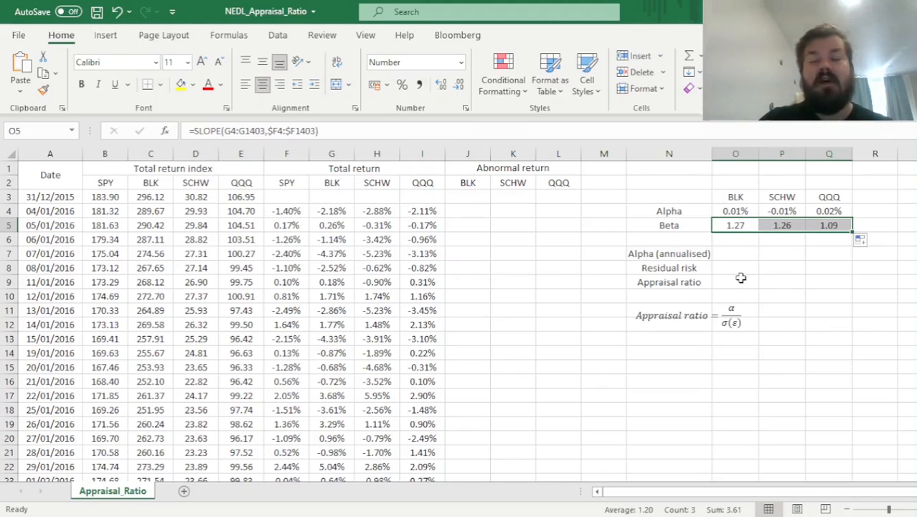
mouse_move(744, 274)
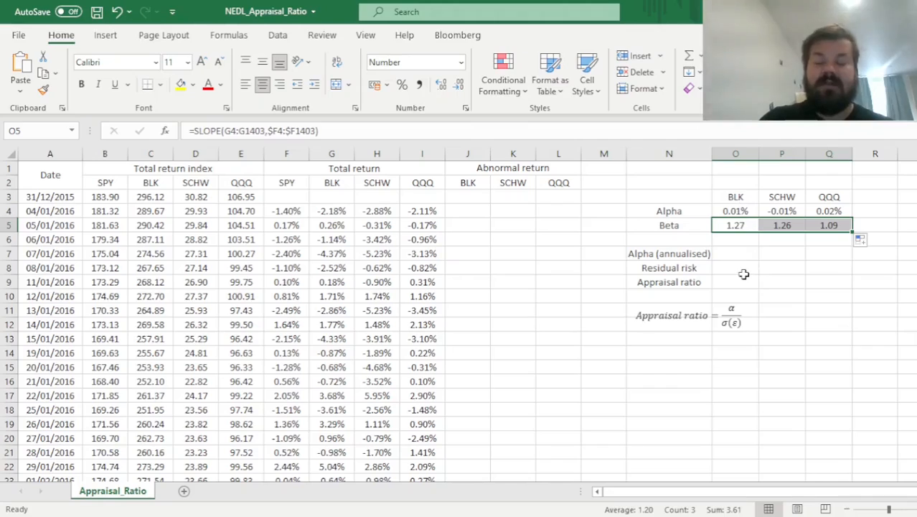
mouse_move(743, 262)
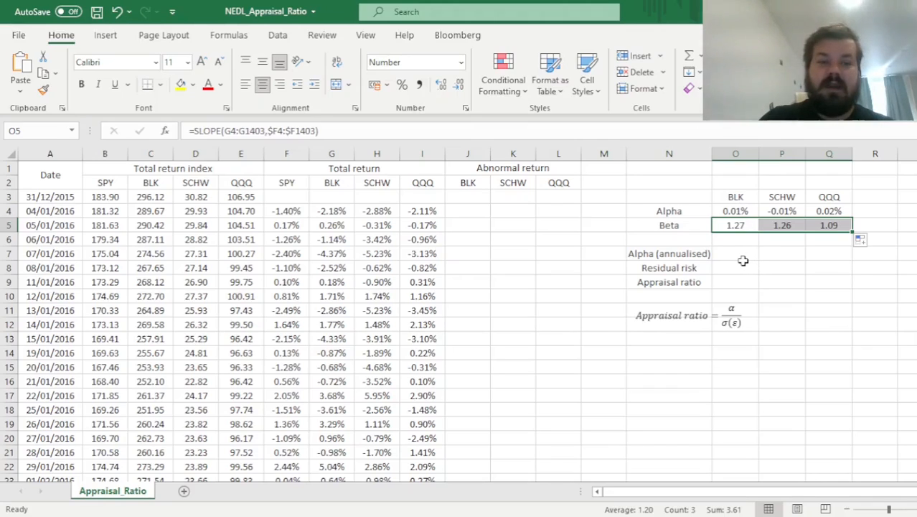
mouse_move(749, 254)
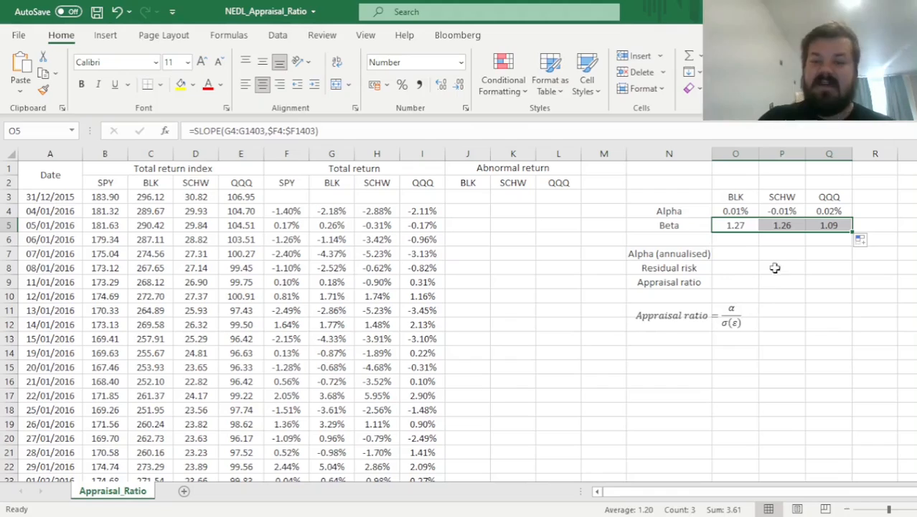
mouse_move(775, 256)
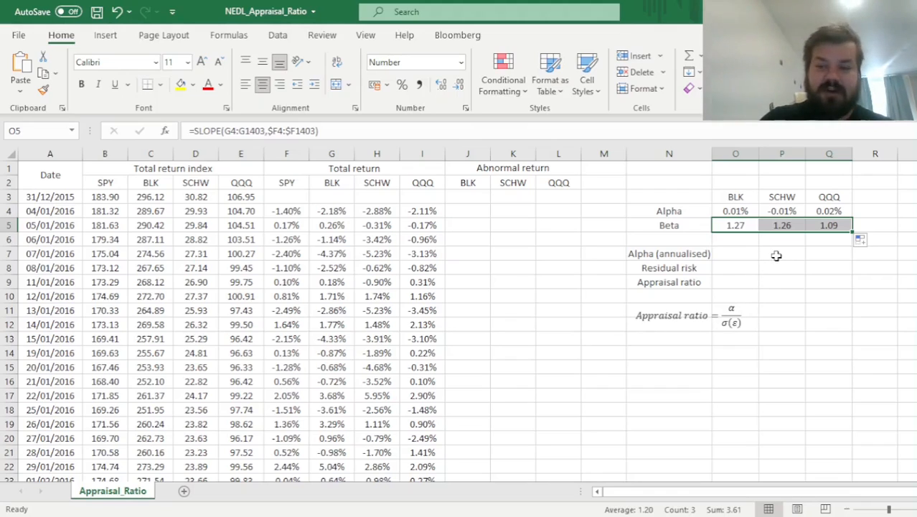
mouse_move(761, 269)
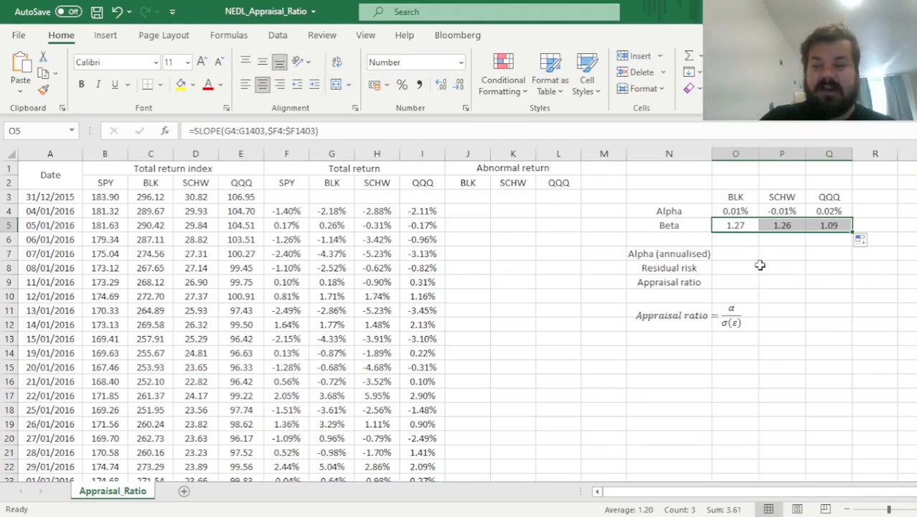
left_click(829, 224)
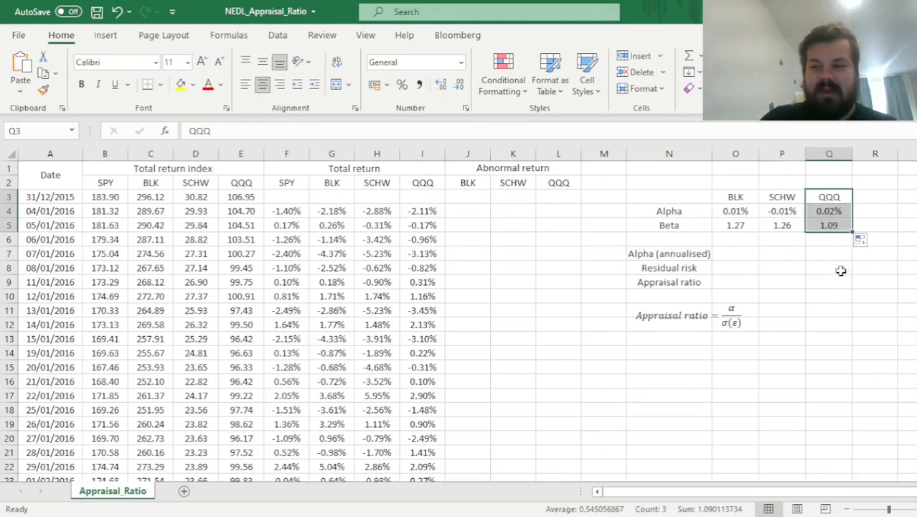
left_click(830, 223)
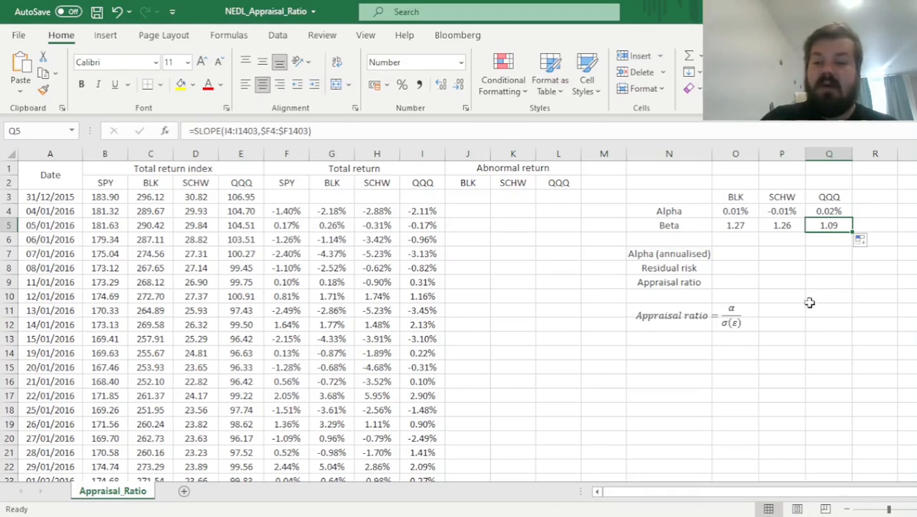
mouse_move(749, 242)
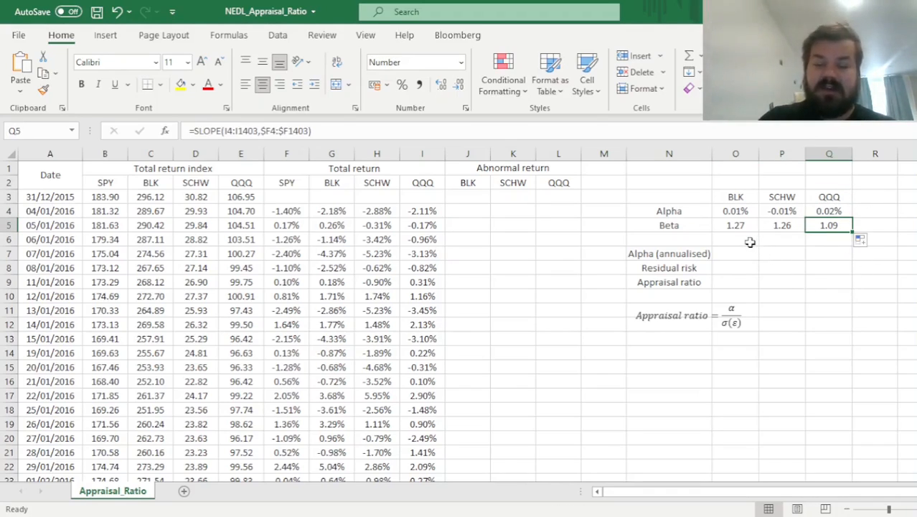
mouse_move(764, 270)
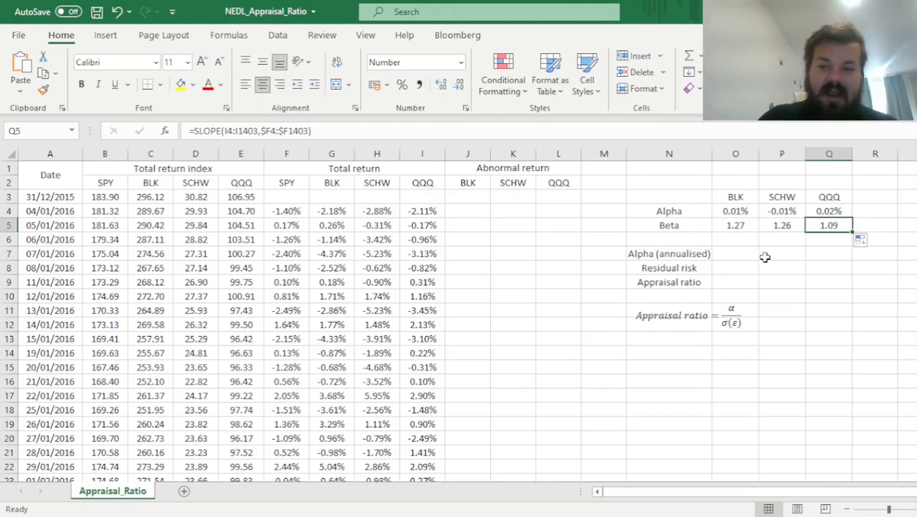
mouse_move(438, 224)
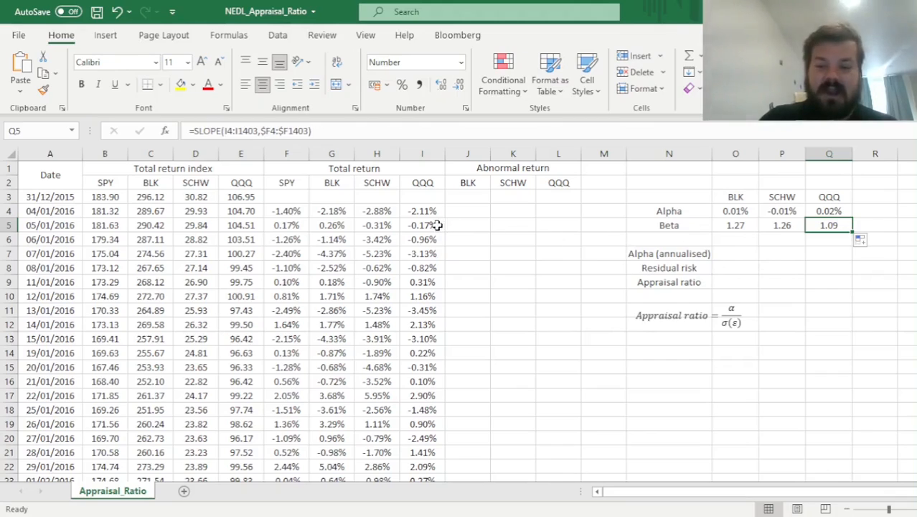
Enter =G4-(O$4+O$5*$F4) in J4 as BLK's first abnormal return.
left_click(468, 210)
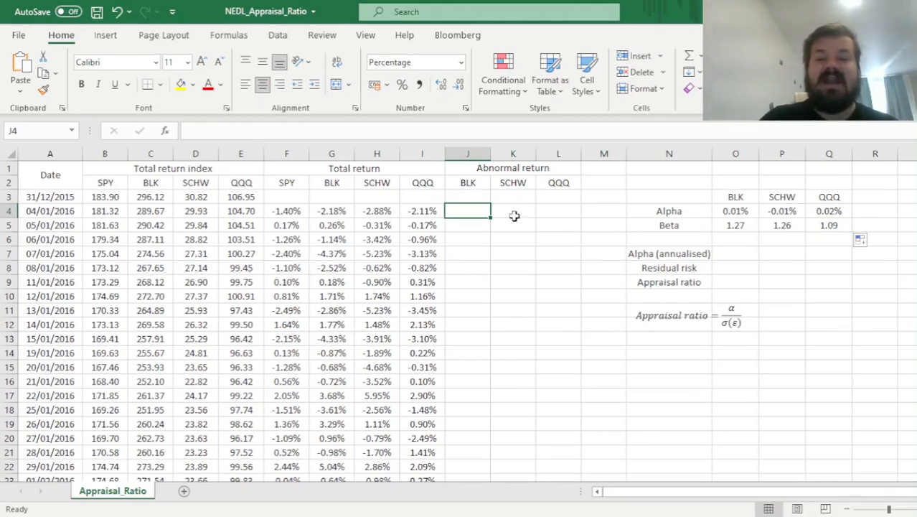
mouse_move(517, 267)
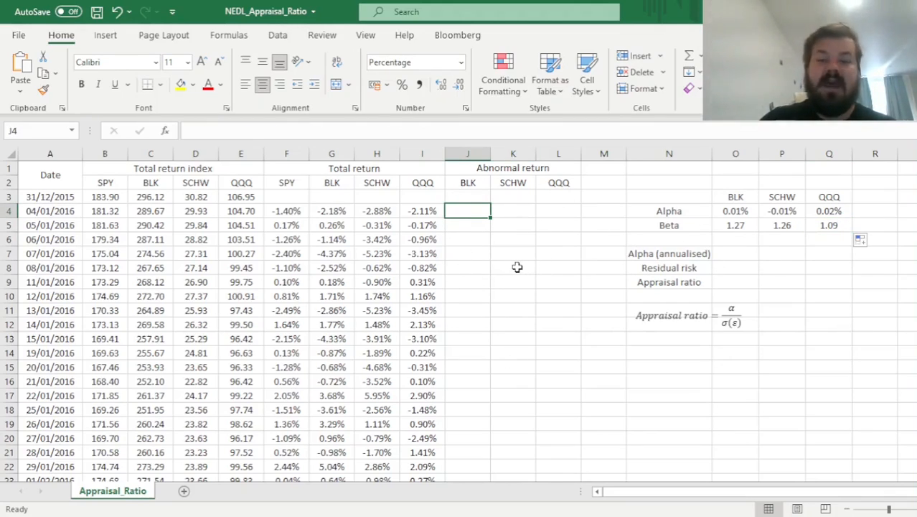
mouse_move(534, 303)
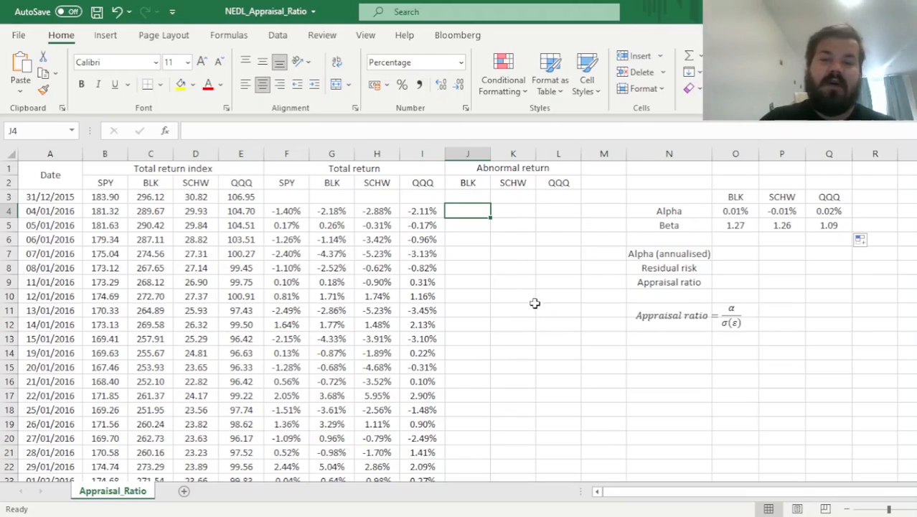
type("=")
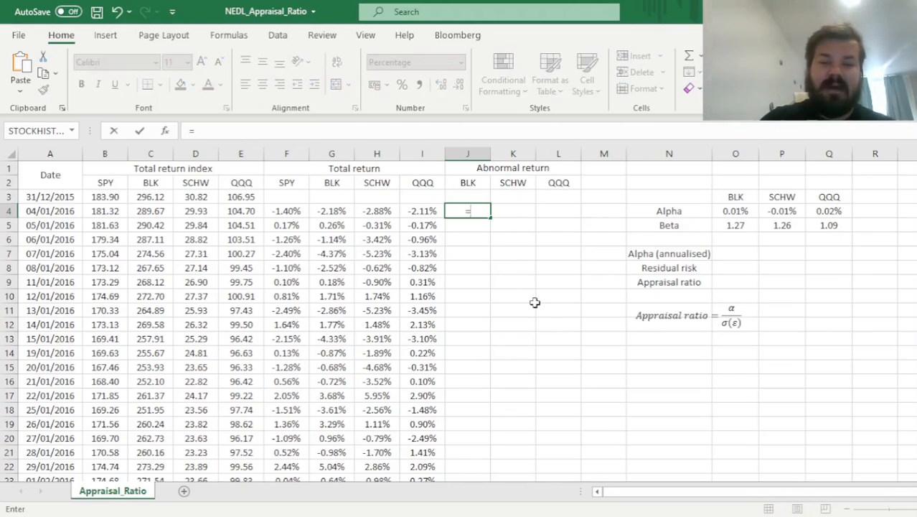
mouse_move(379, 250)
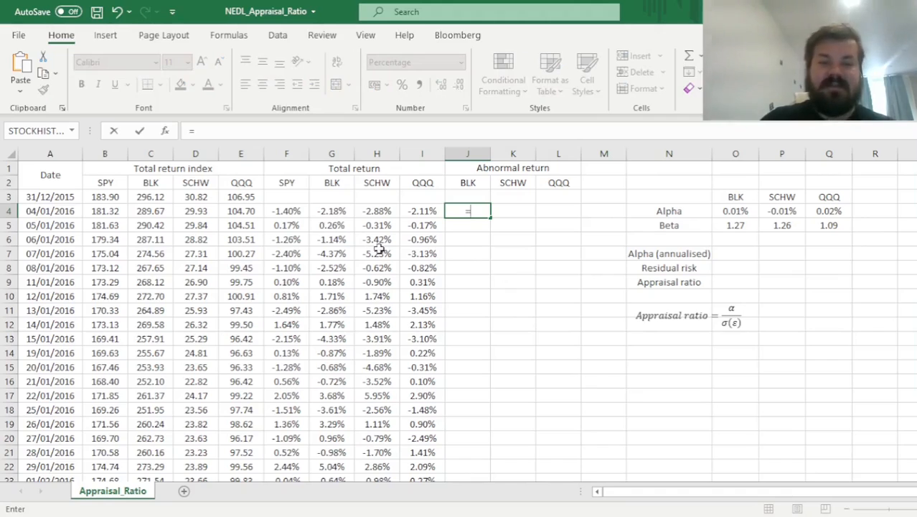
left_click(332, 209)
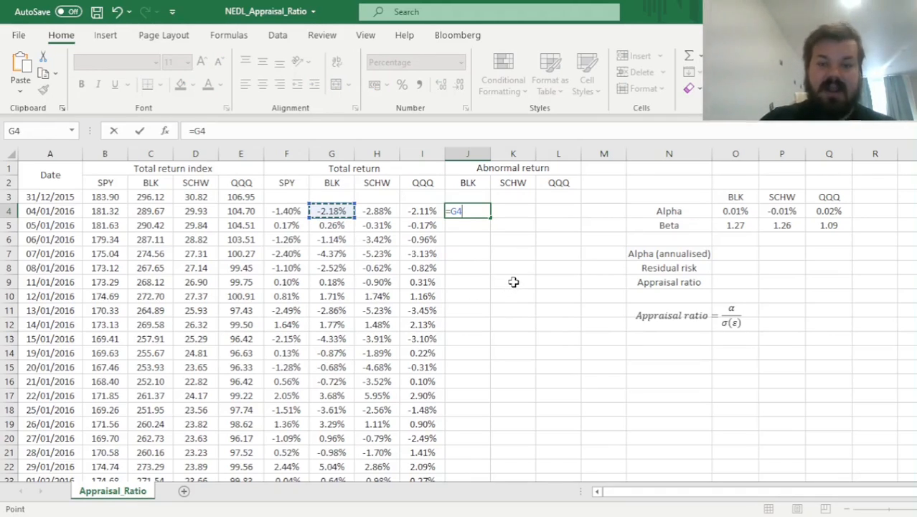
type("-")
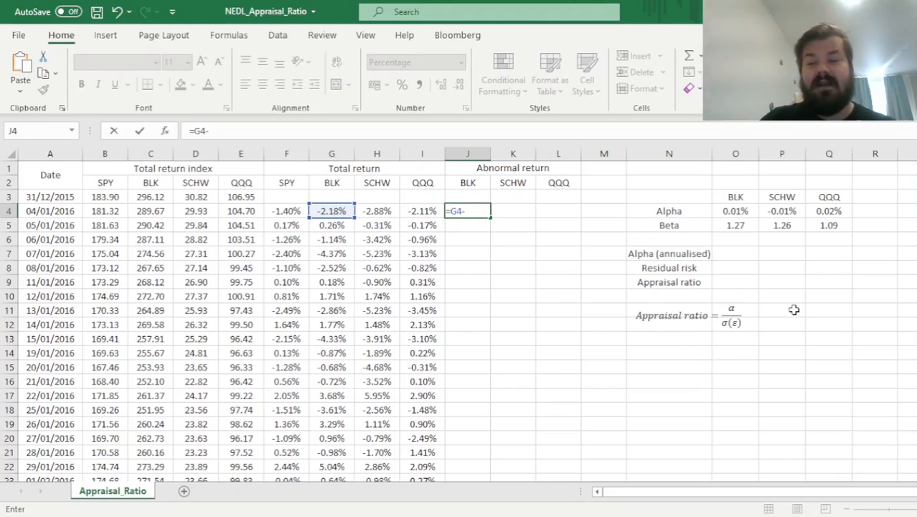
type("(")
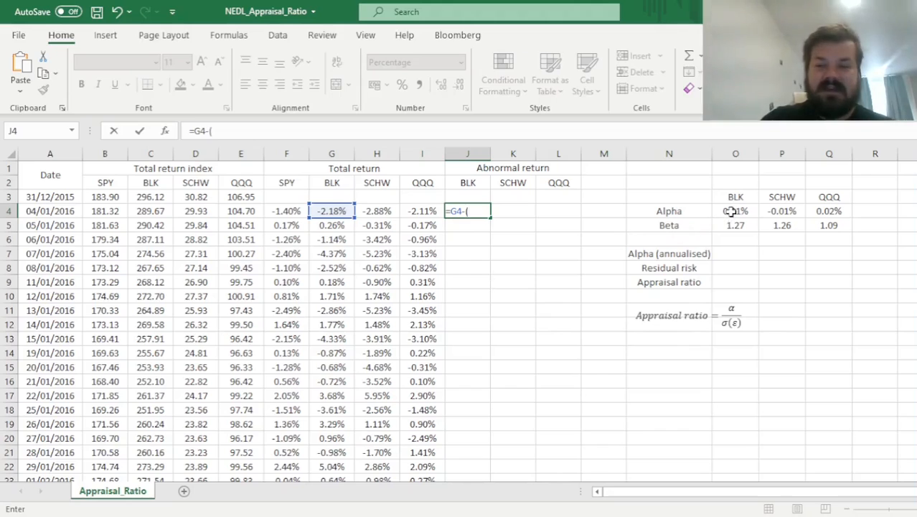
left_click(735, 209)
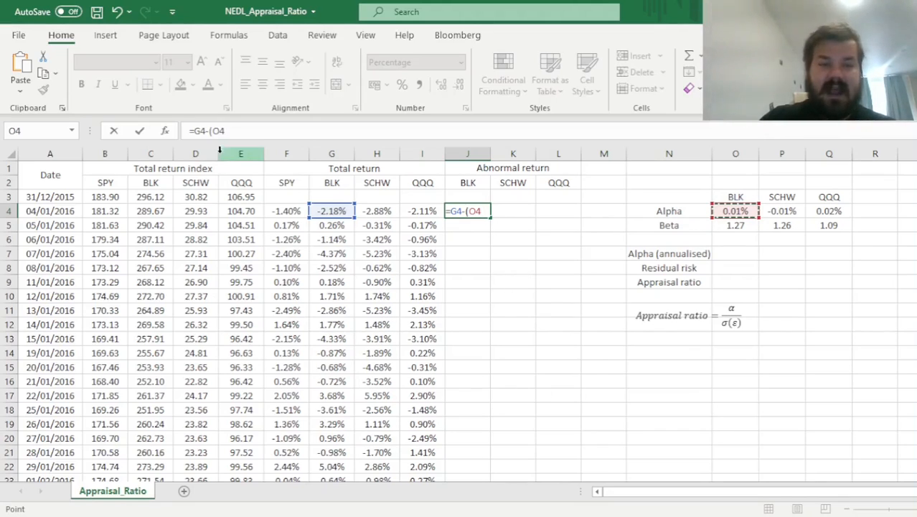
type("$")
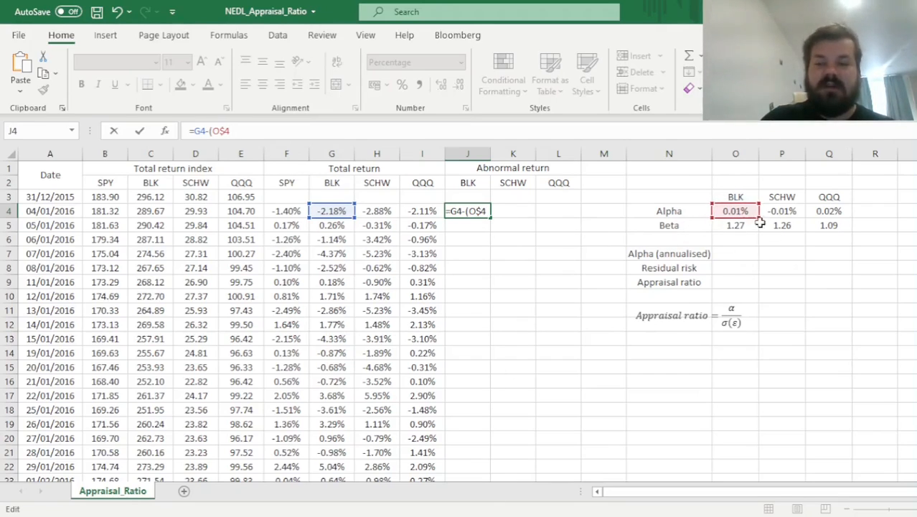
type("+O")
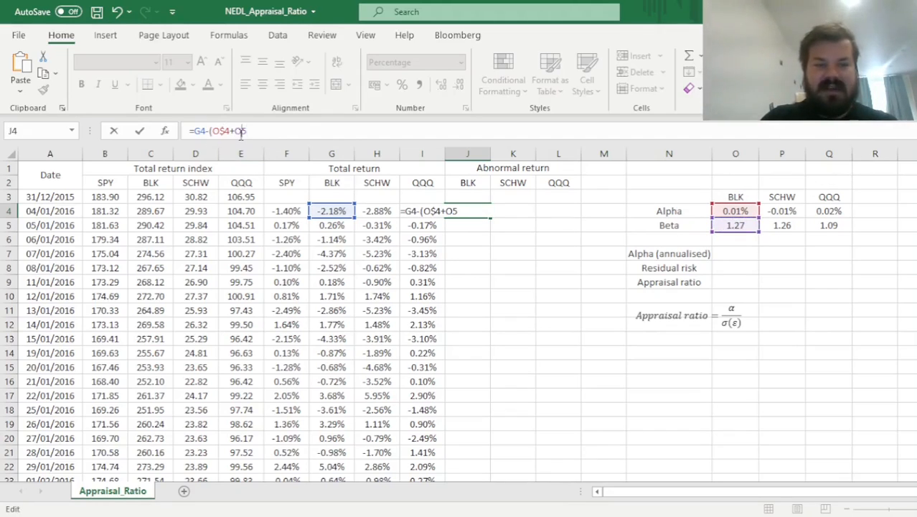
type("5*$F4)")
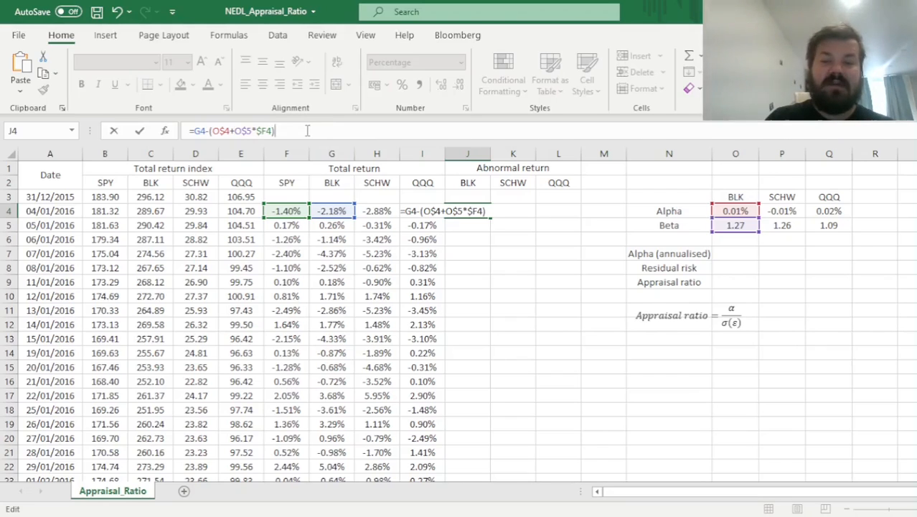
key("Return")
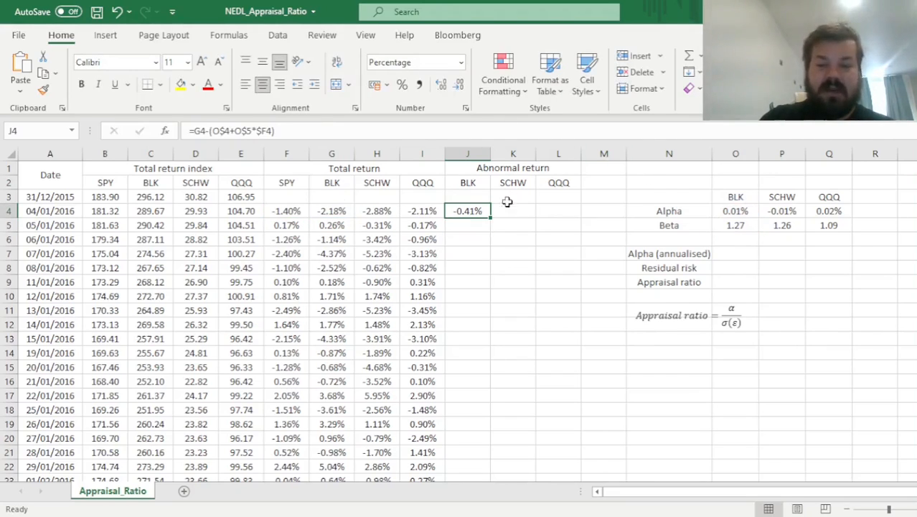
Copy the abnormal return formula across to SCHW and QQQ and down every date.
left_click_drag(489, 210, 580, 210)
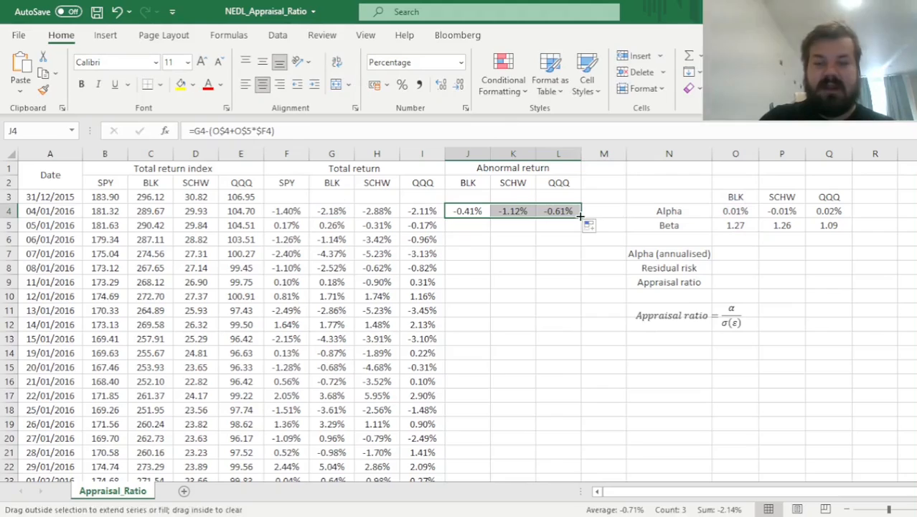
left_click_drag(580, 218, 580, 476)
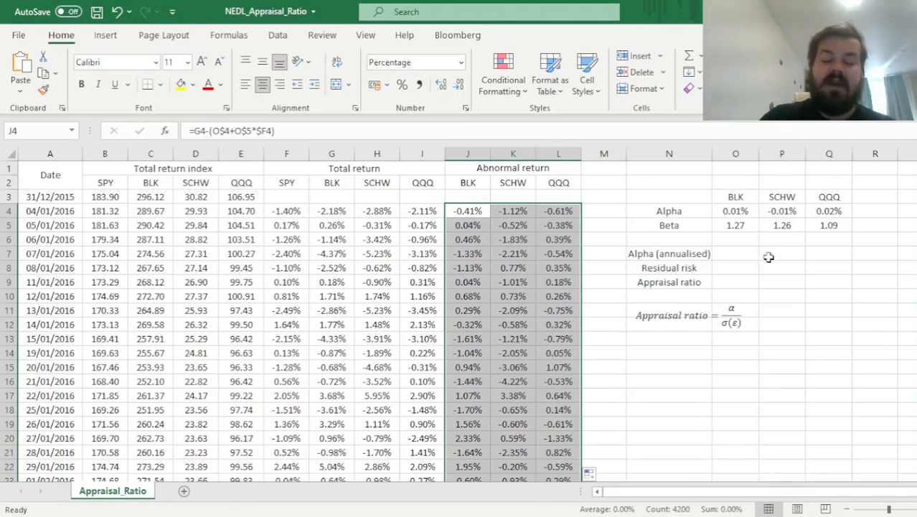
mouse_move(748, 295)
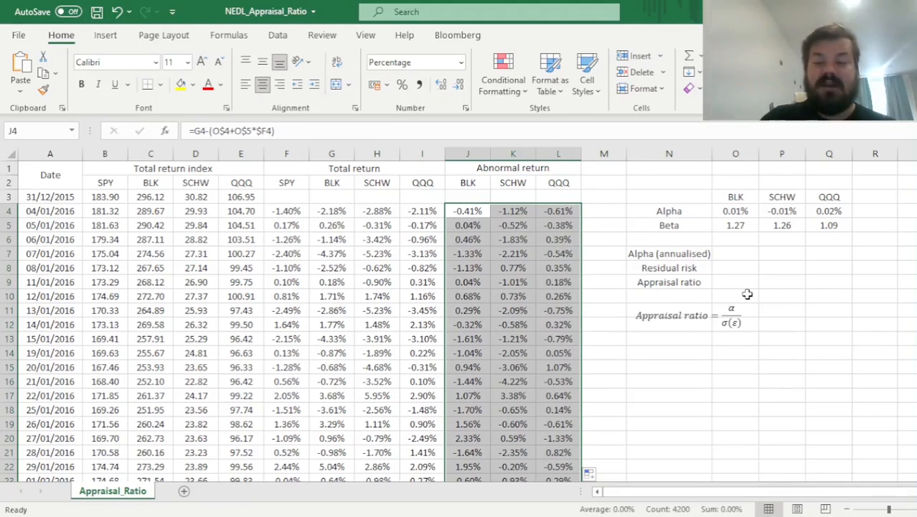
Enter =(1+O4)^252-1 in O7 as BLK's annualised alpha.
left_click(735, 253)
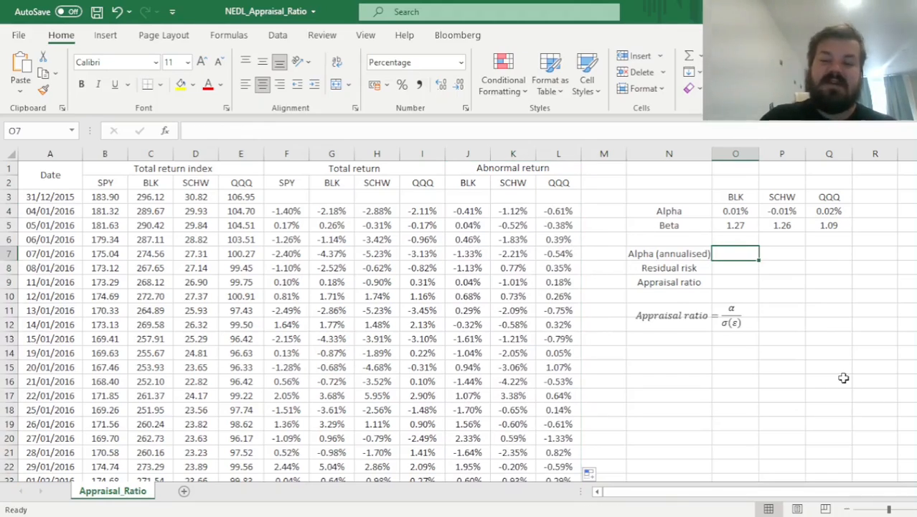
type("=")
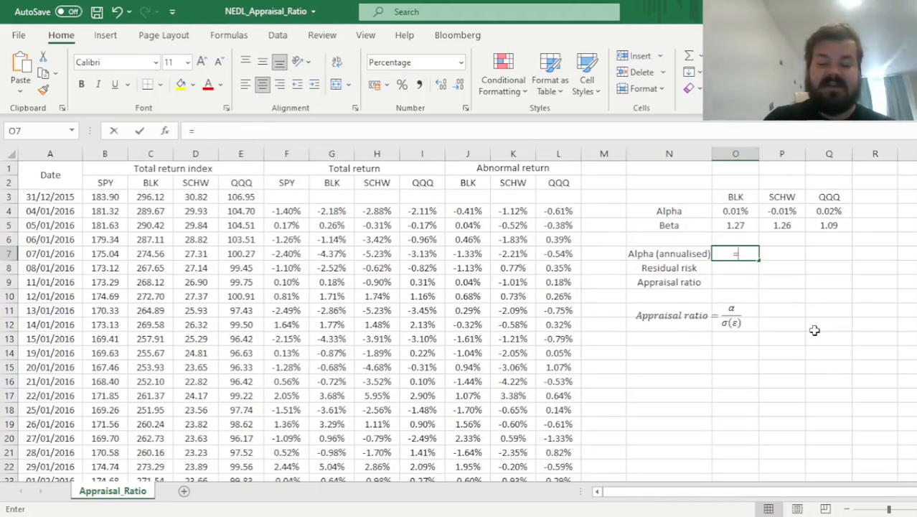
type("(1+")
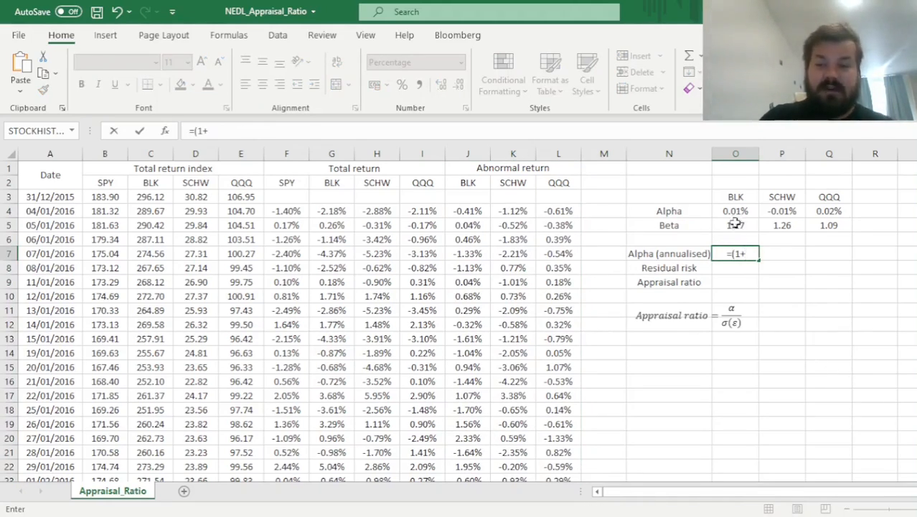
left_click(735, 210)
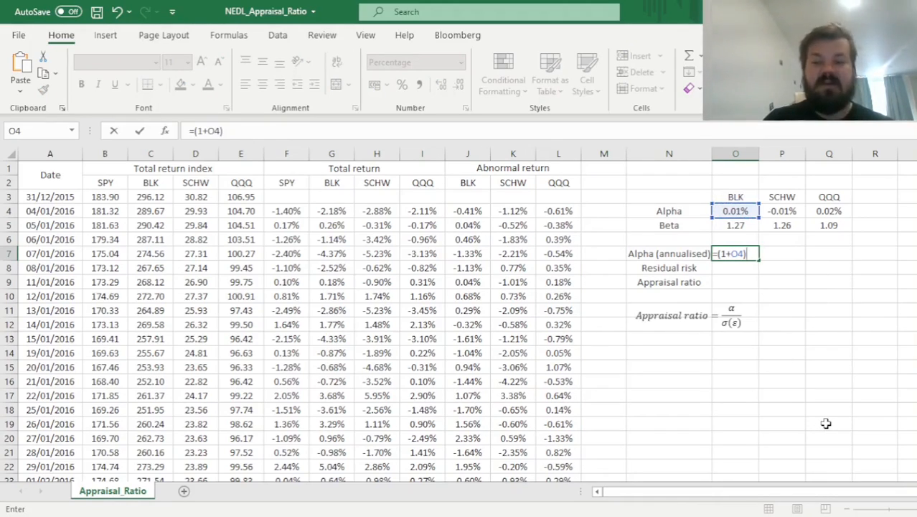
type("^25")
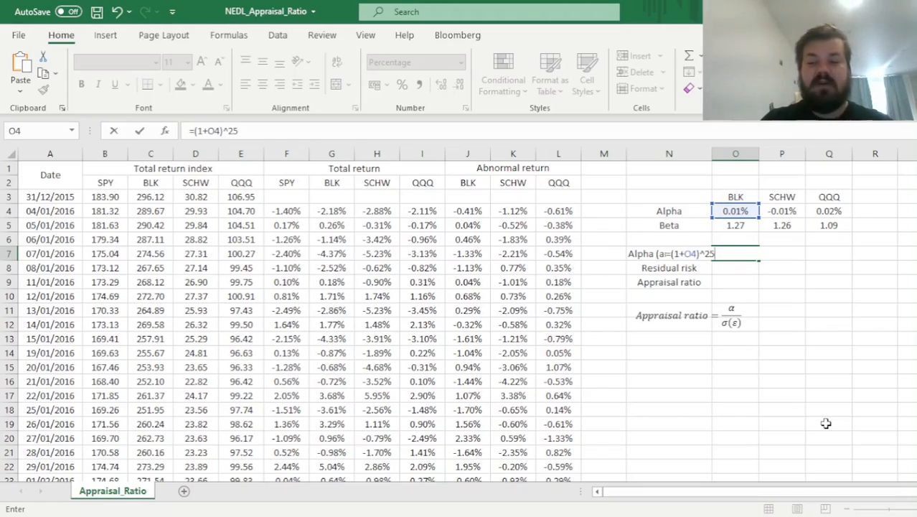
type("2")
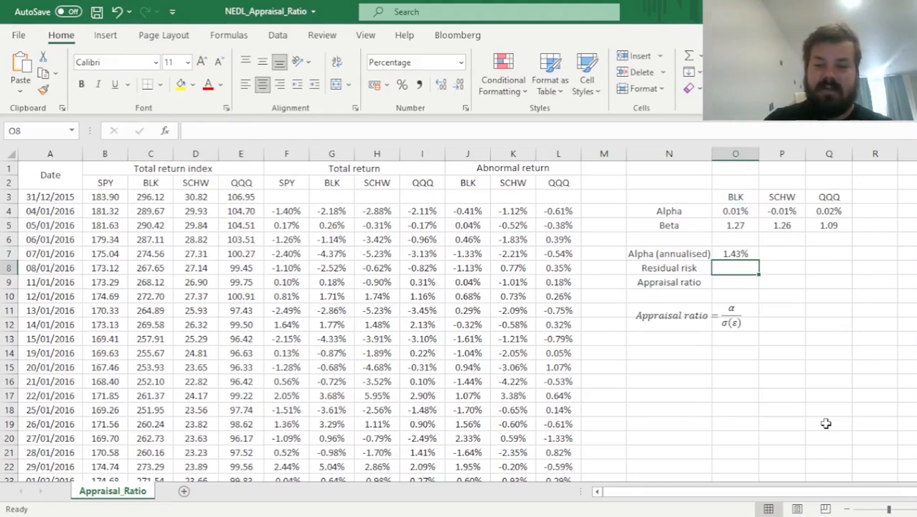
Copy the annualised alpha across, giving 1.43% BLK, -1.62% SCHW and 5.81% QQQ.
left_click(735, 253)
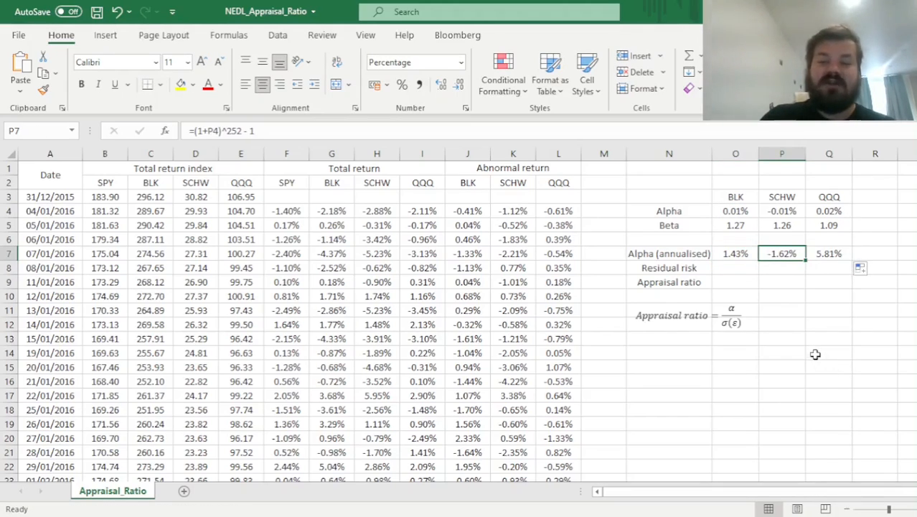
left_click(830, 252)
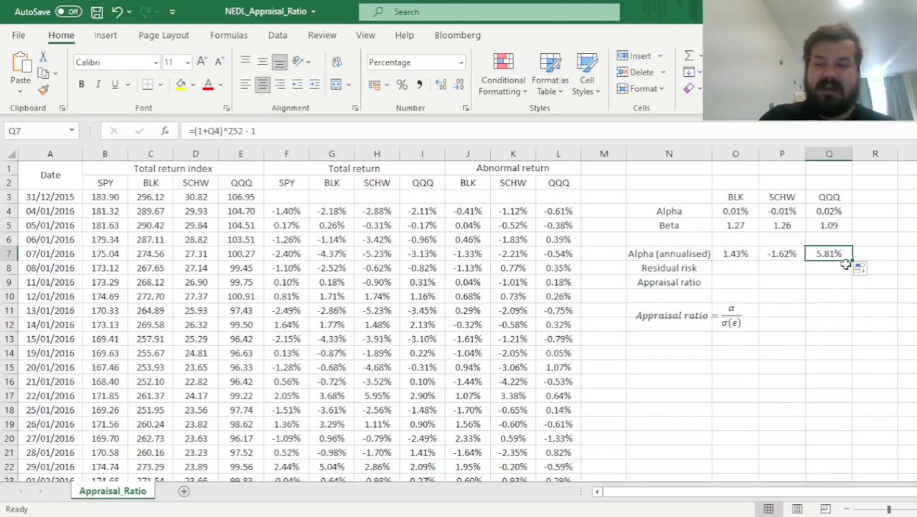
mouse_move(801, 295)
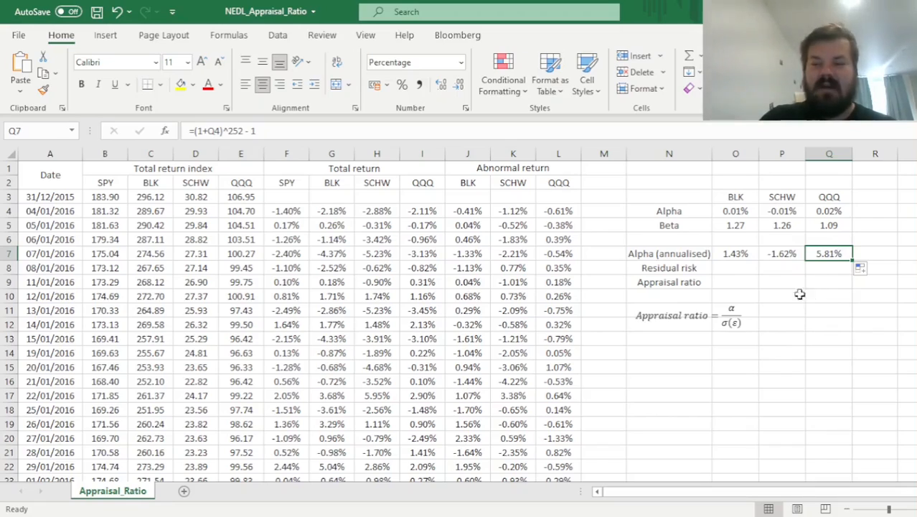
left_click(735, 269)
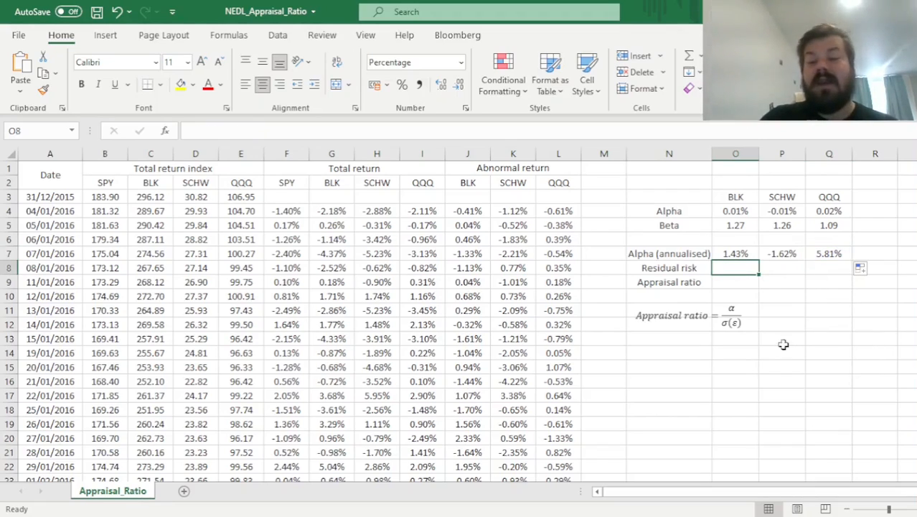
mouse_move(653, 368)
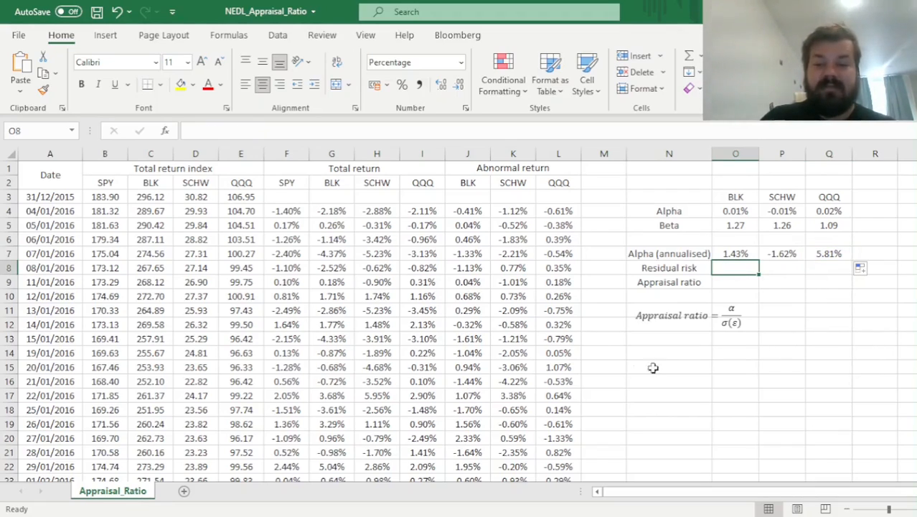
mouse_move(708, 374)
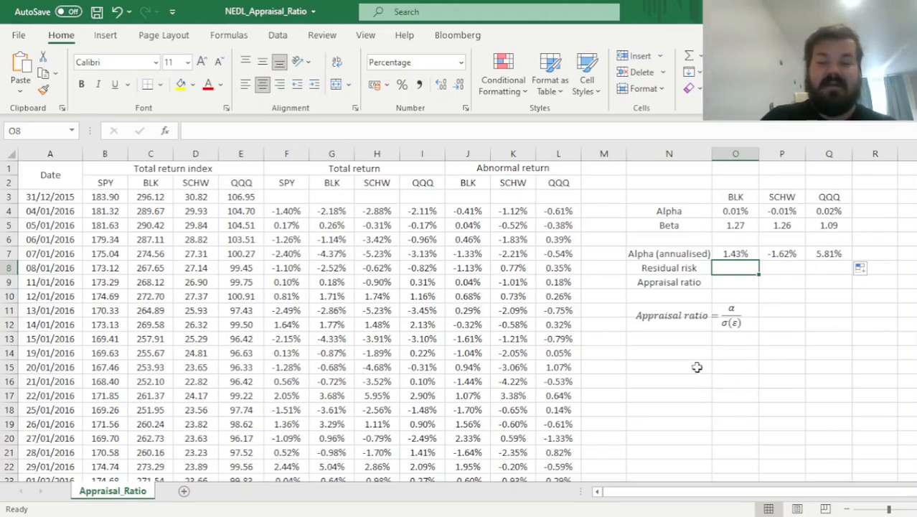
Enter =STDEV.S(J4:J1403)*SQRT(252) in O8 as BLK's annualised residual risk.
type("=")
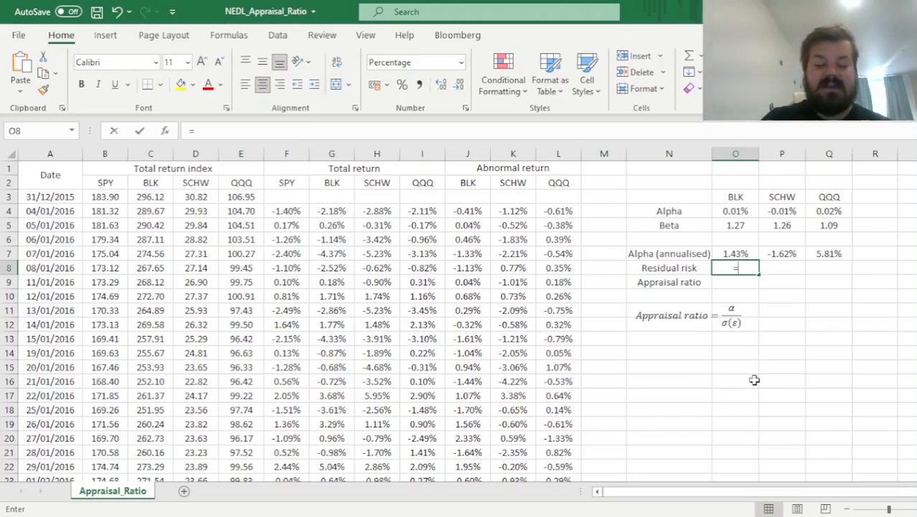
type("=STDEV.S(")
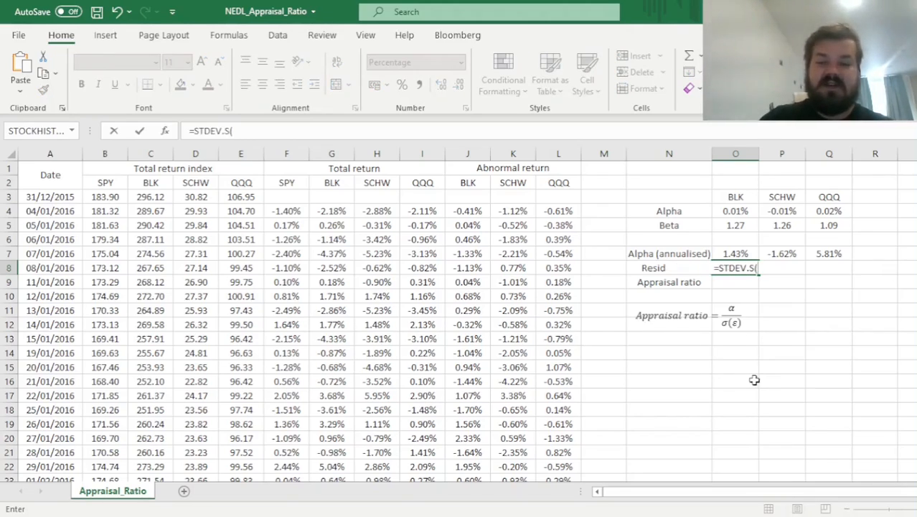
left_click(468, 209)
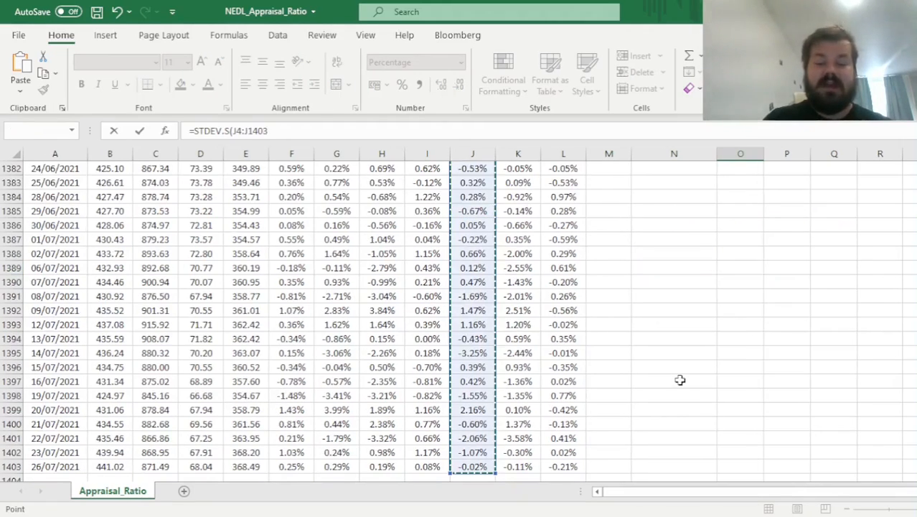
left_click(402, 130)
type(")")
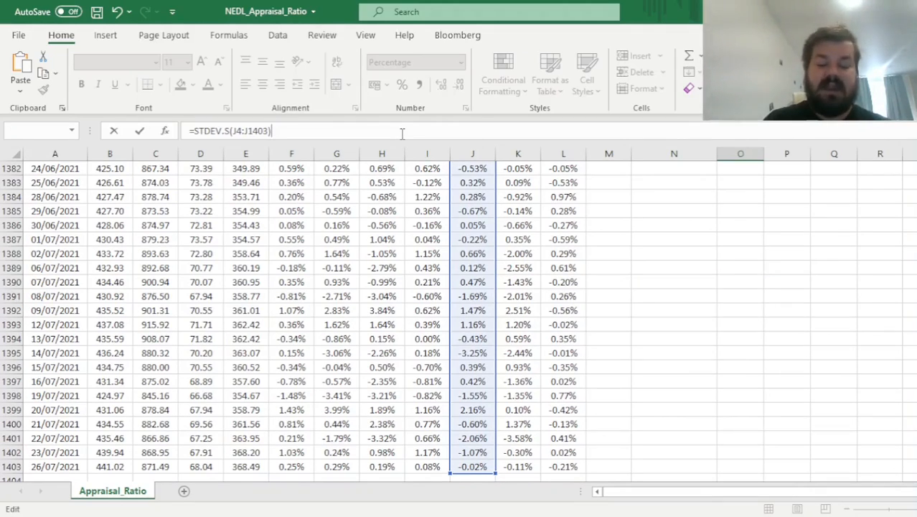
type("*SQRT(")
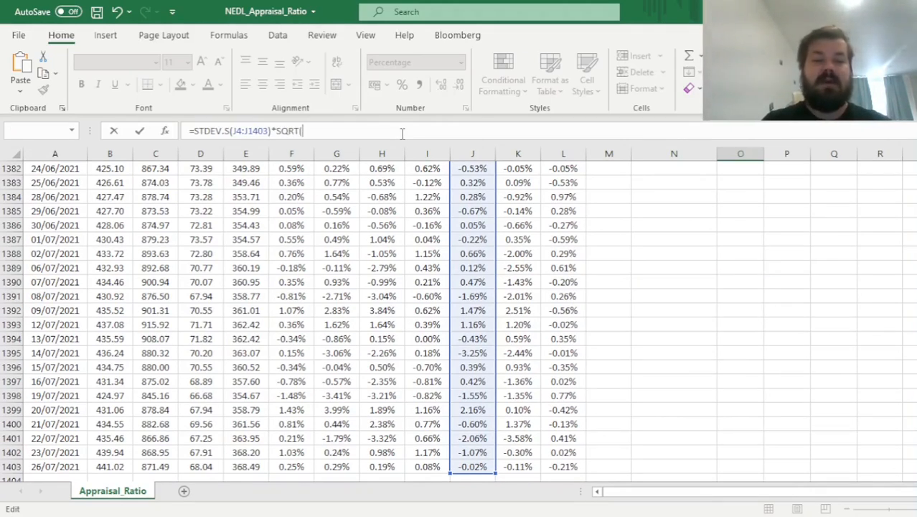
type("252)")
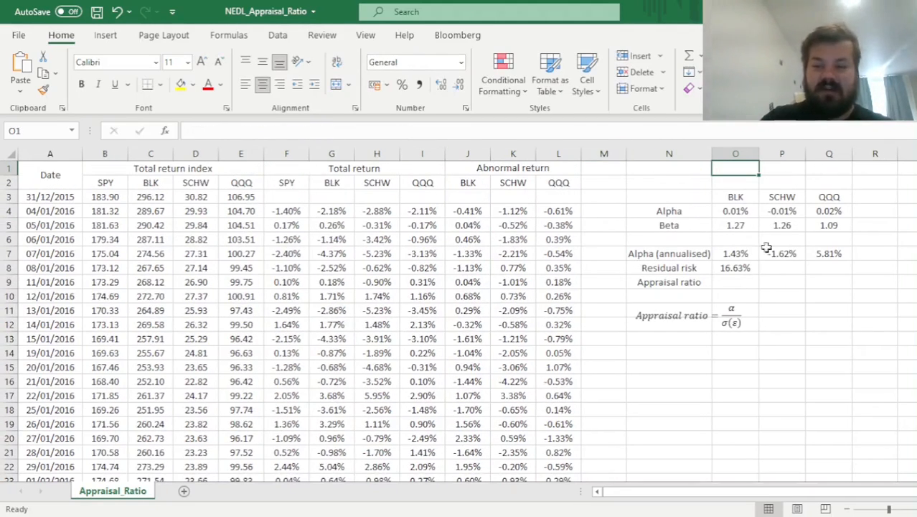
Copy the residual risk formula to SCHW and QQQ, giving 16.63%, 26.00% and 8.60%.
left_click(735, 267)
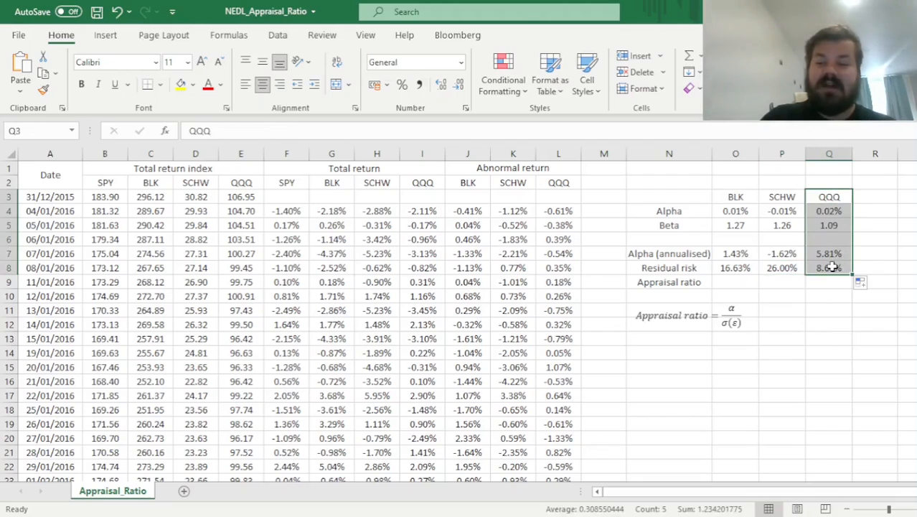
left_click(735, 281)
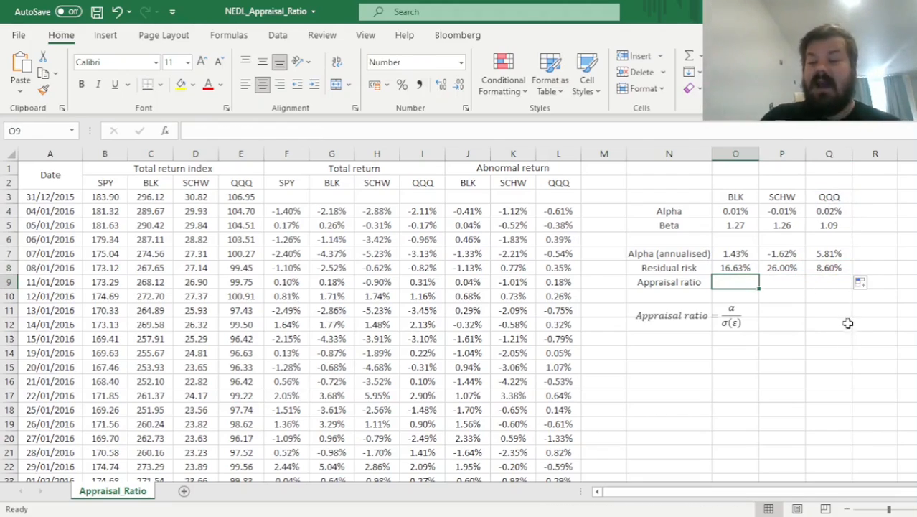
mouse_move(803, 388)
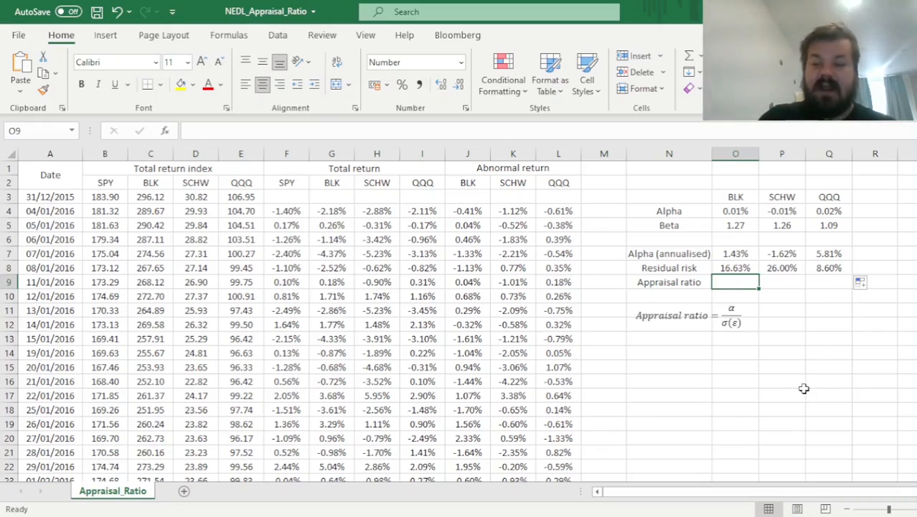
Enter =O7/O8 in O9 and fill across: BLK 0.0858, SCHW -0.0625, QQQ 0.6754.
type("=O7/O8")
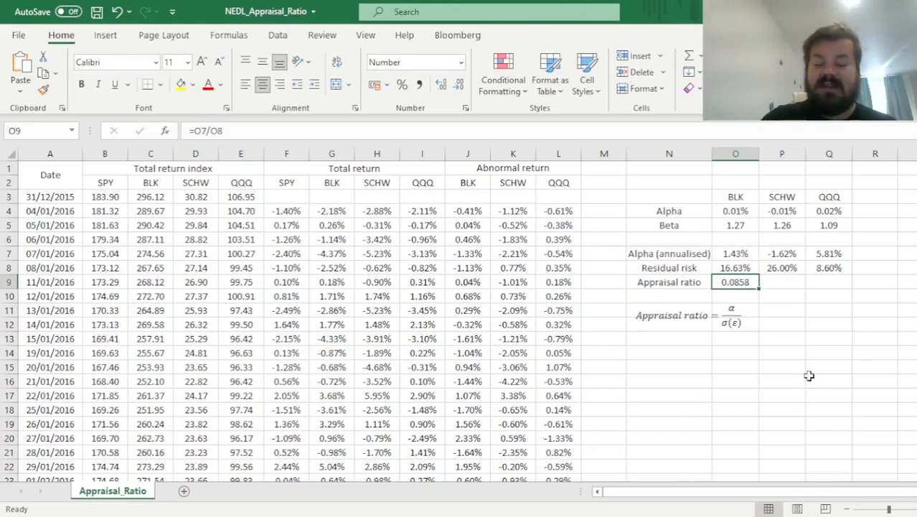
mouse_move(780, 307)
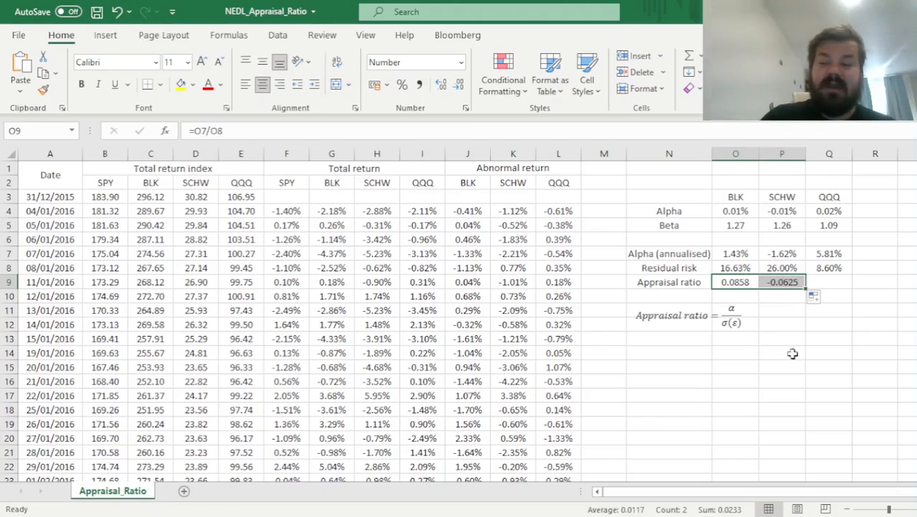
left_click(781, 281)
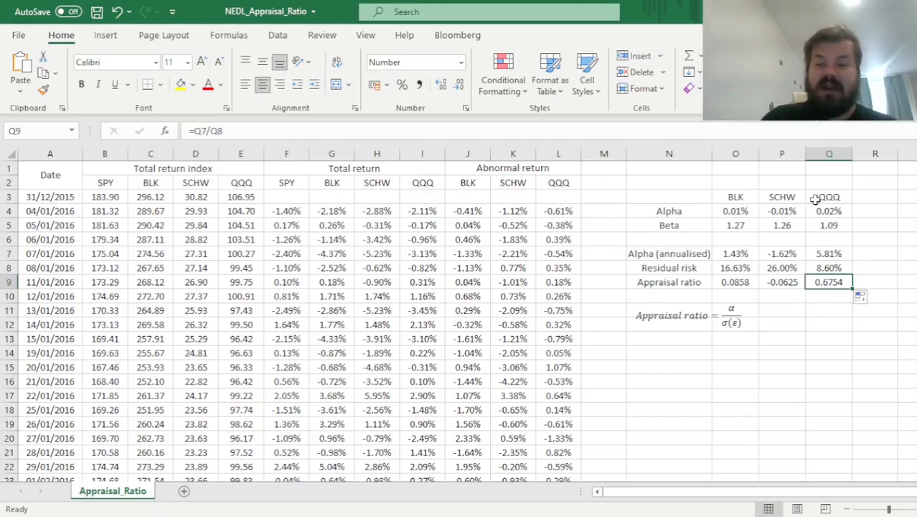
mouse_move(829, 339)
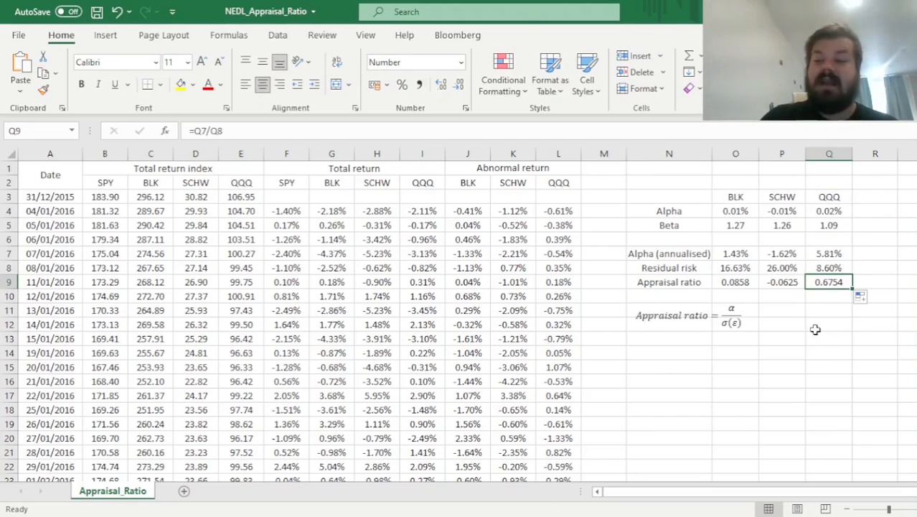
mouse_move(836, 332)
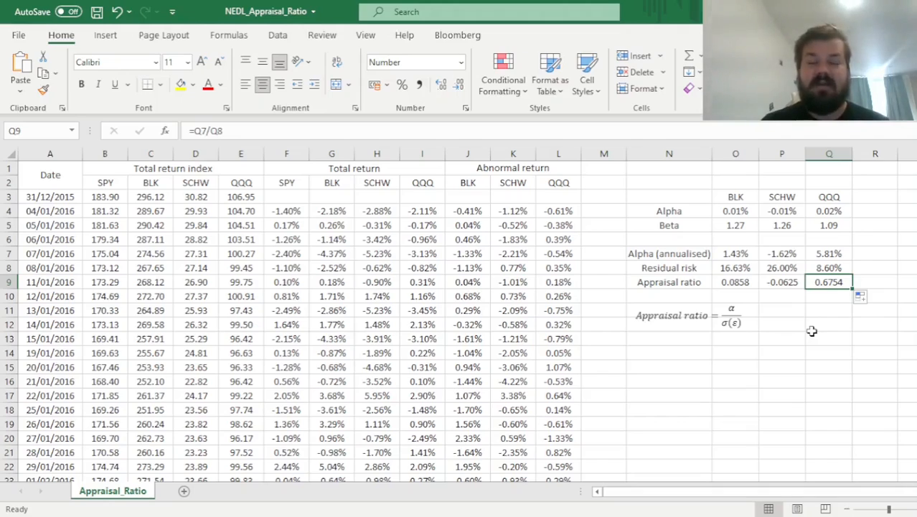
left_click(830, 253)
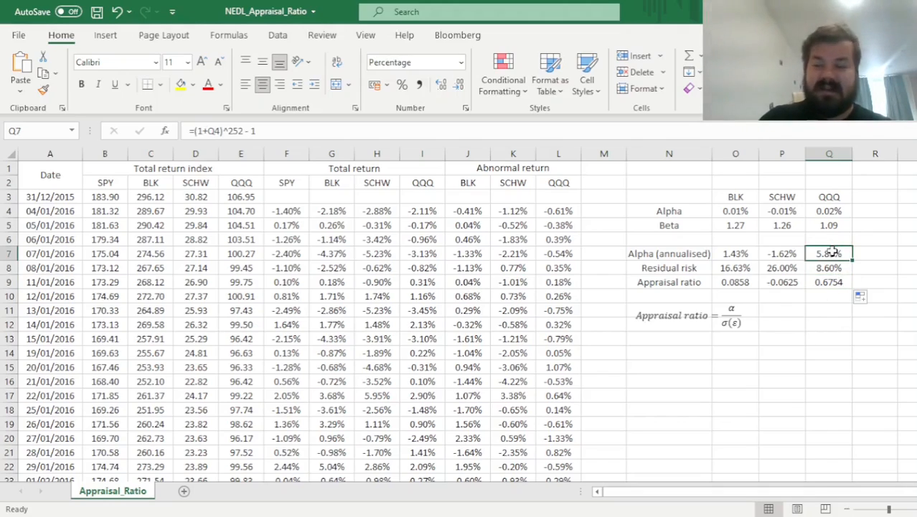
mouse_move(801, 353)
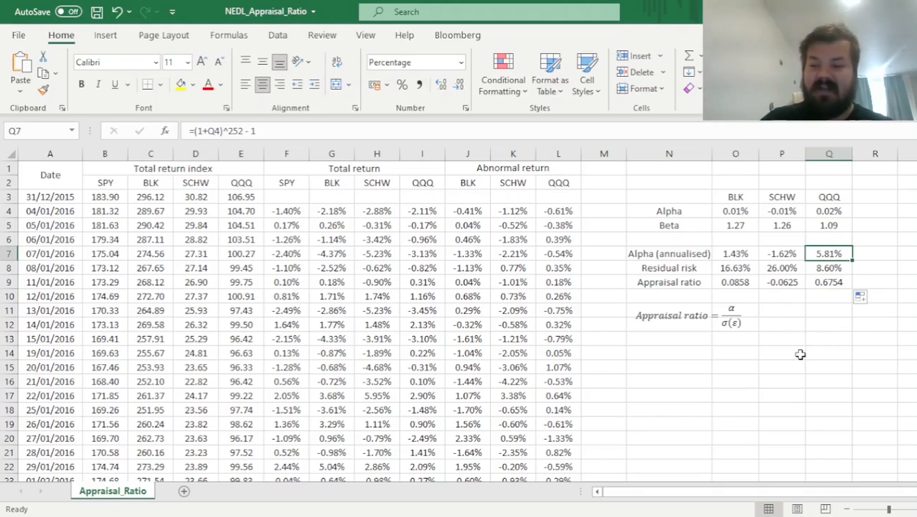
left_click(830, 269)
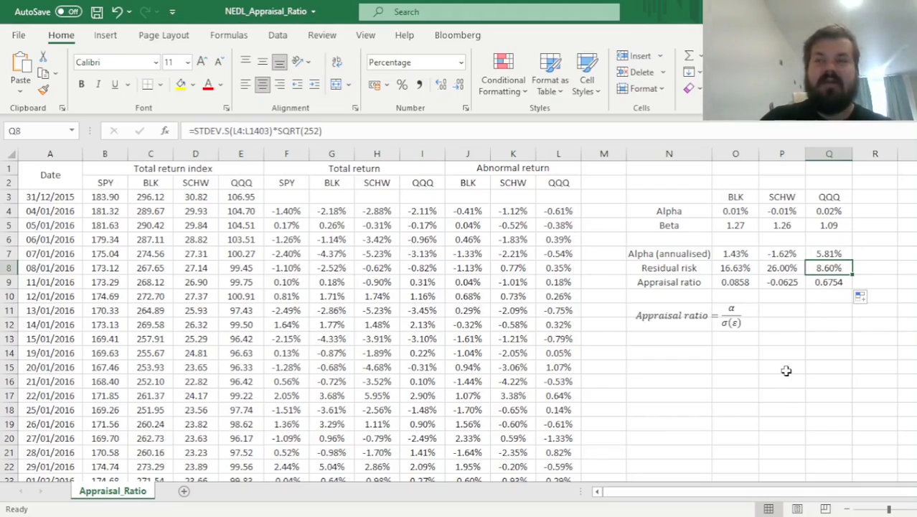
mouse_move(799, 376)
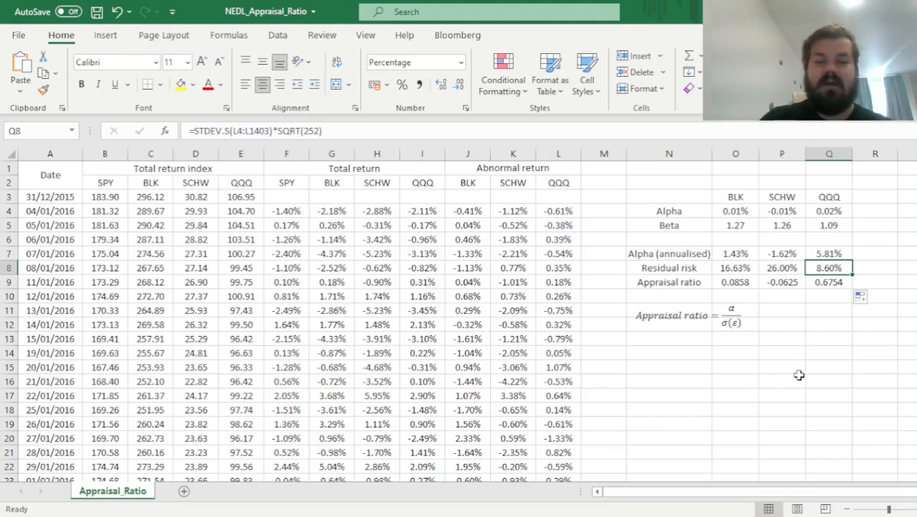
mouse_move(799, 366)
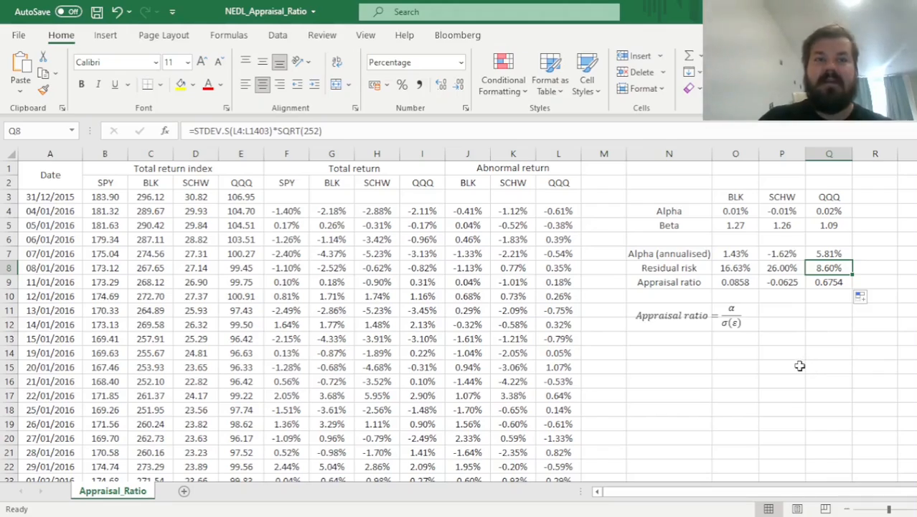
mouse_move(781, 330)
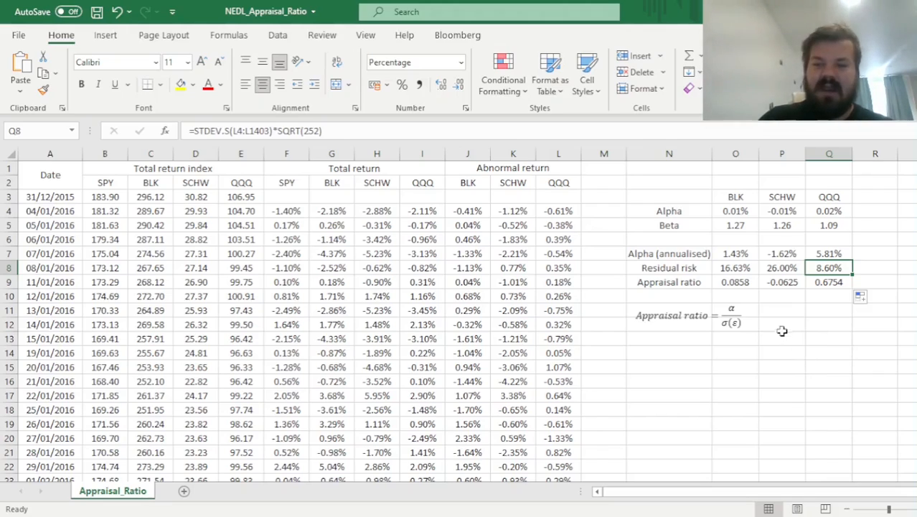
mouse_move(760, 321)
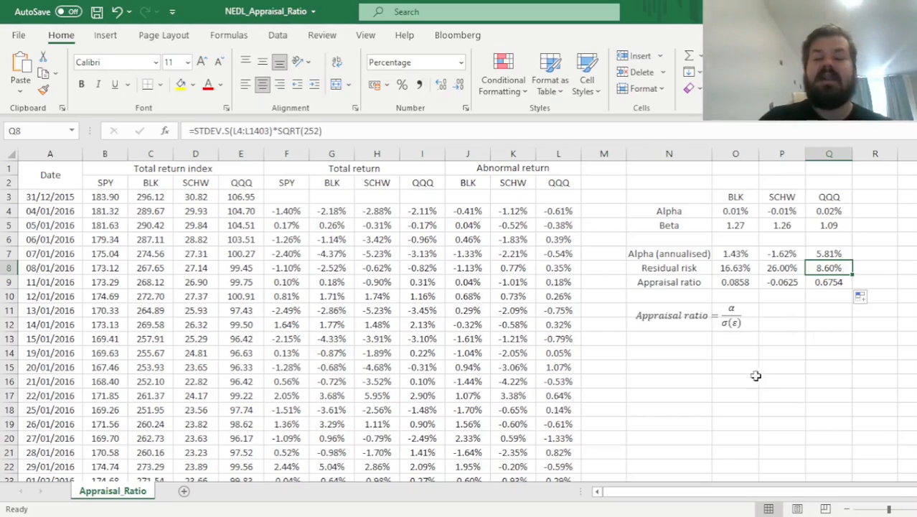
mouse_move(758, 367)
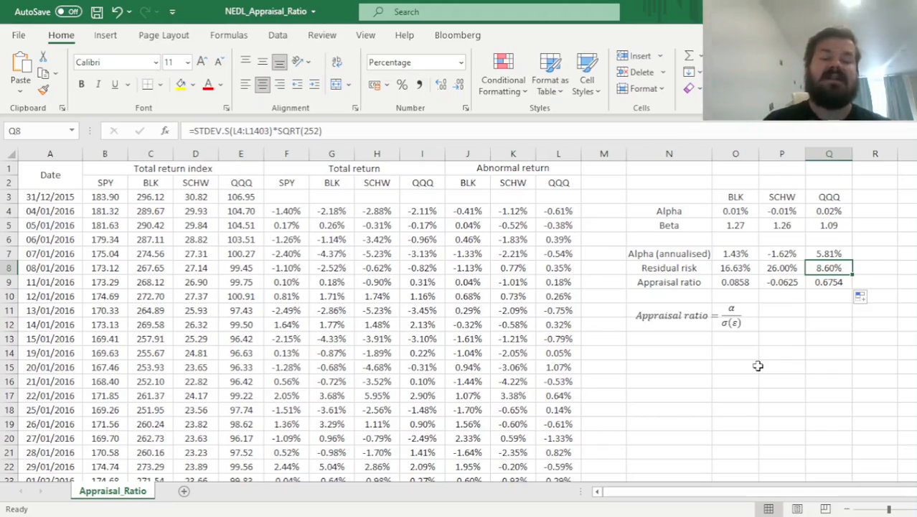
mouse_move(794, 324)
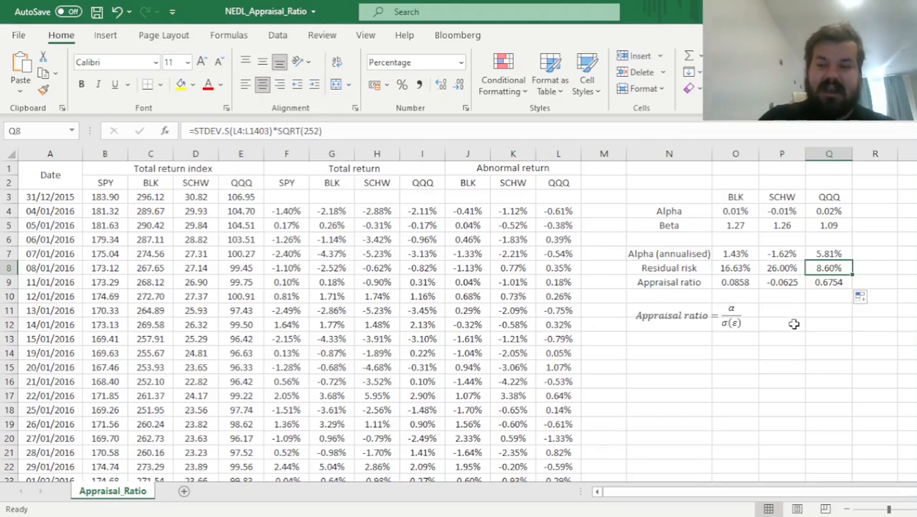
mouse_move(809, 339)
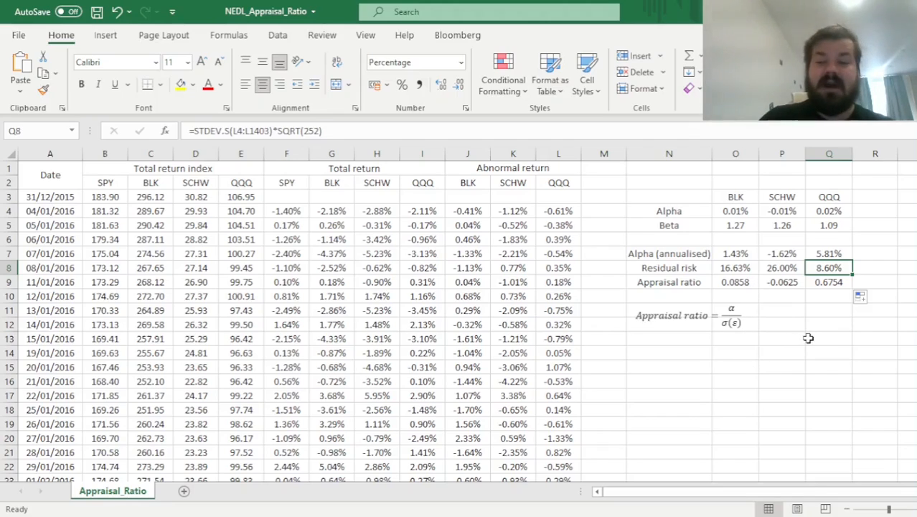
left_click(735, 224)
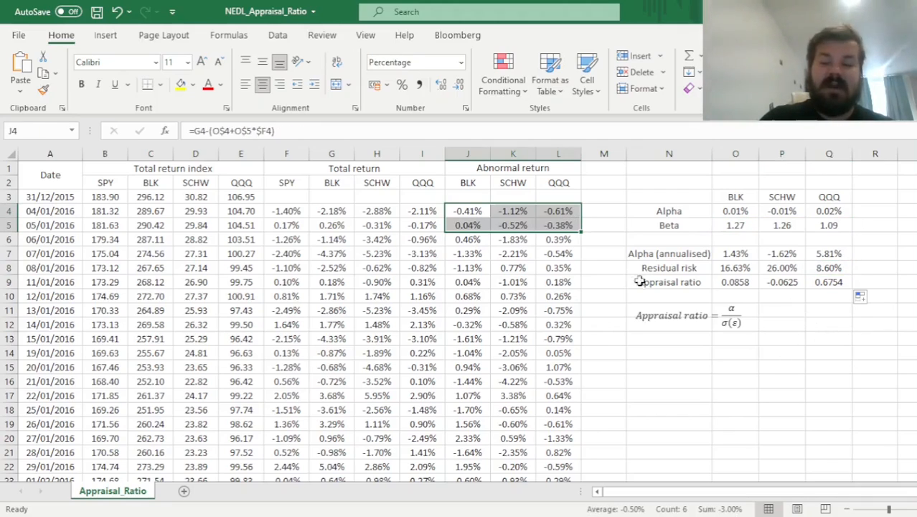
left_click(830, 324)
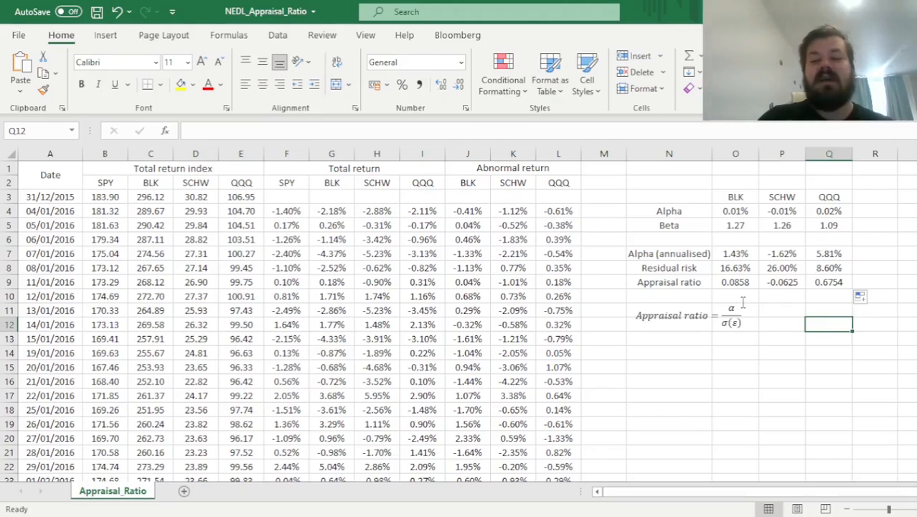
left_click_drag(735, 267, 830, 281)
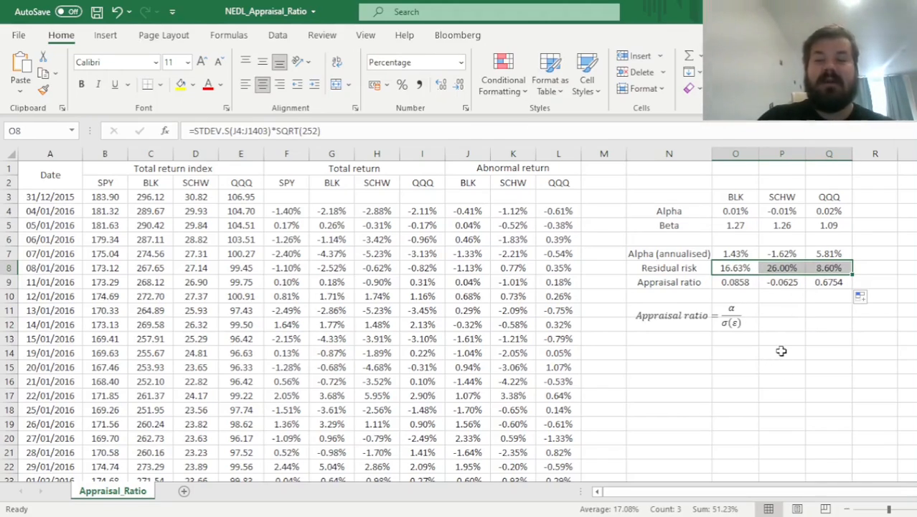
mouse_move(764, 339)
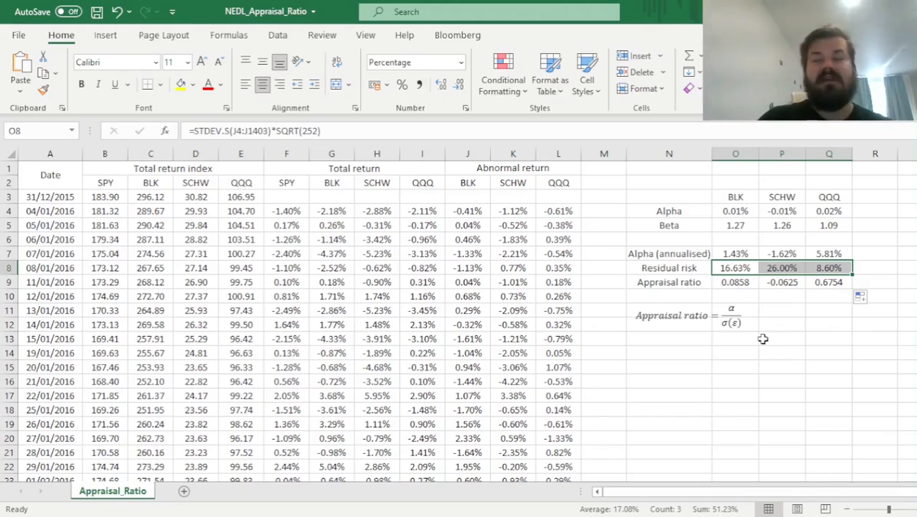
left_click(781, 325)
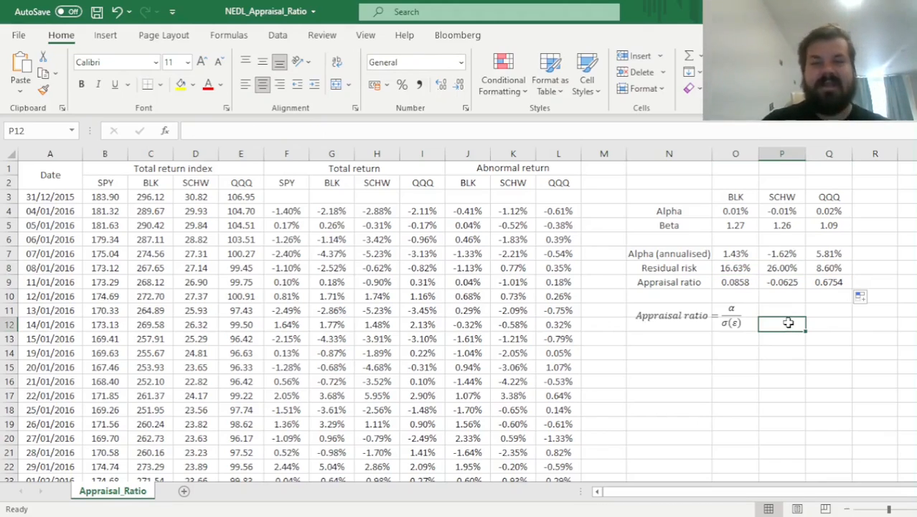